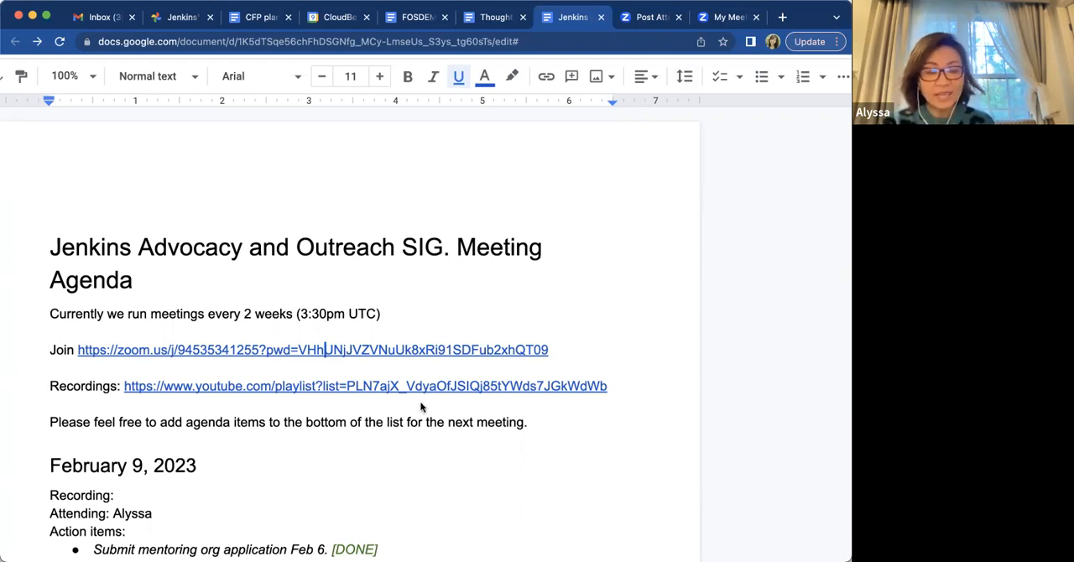
Scroll down the agenda to the February 9, 2023 notes and their agenda topics through cdCon
scroll(down, 3)
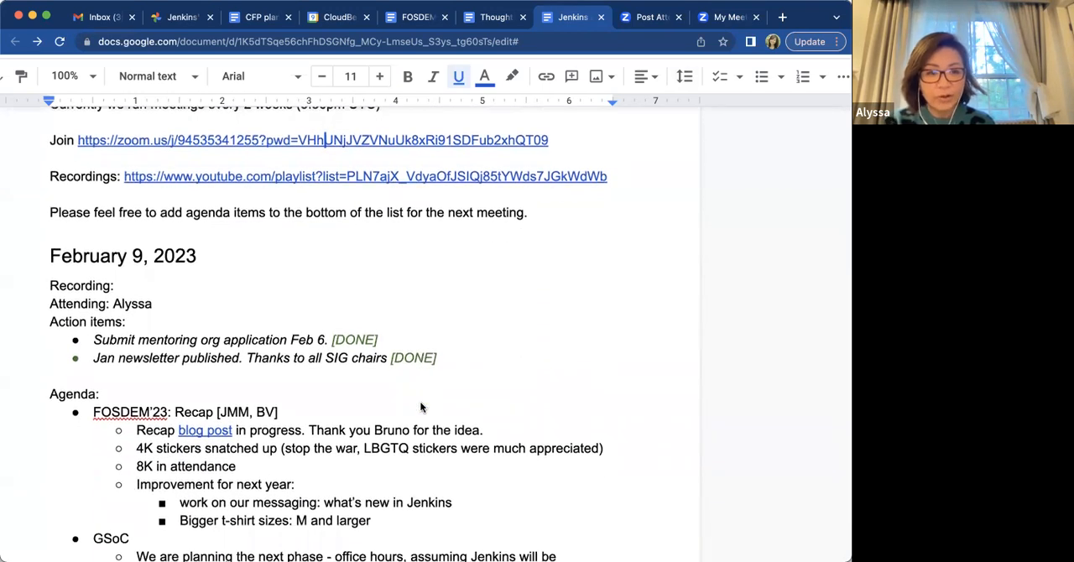
scroll(down, 3)
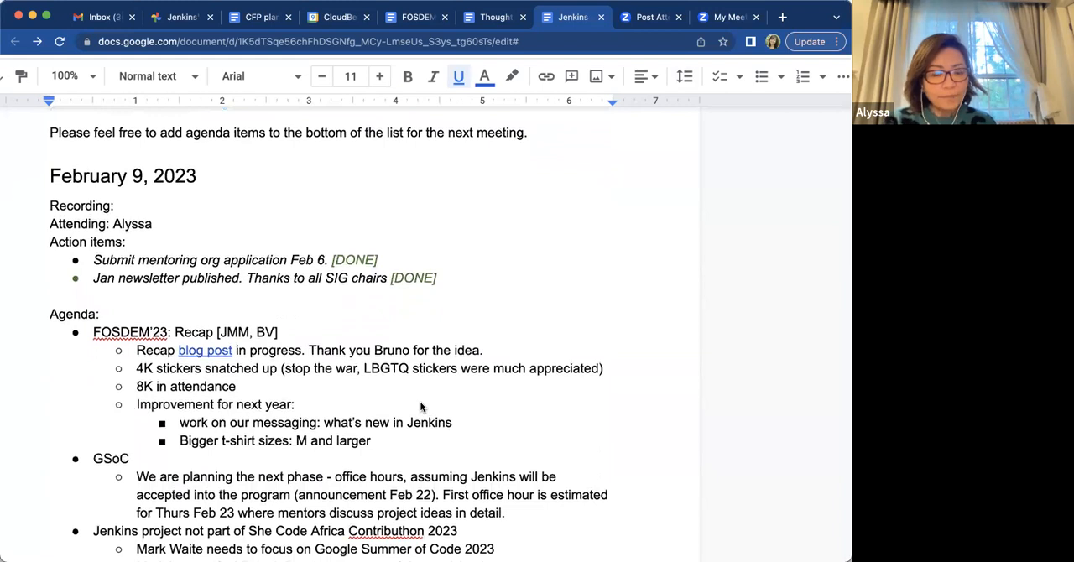
scroll(down, 3)
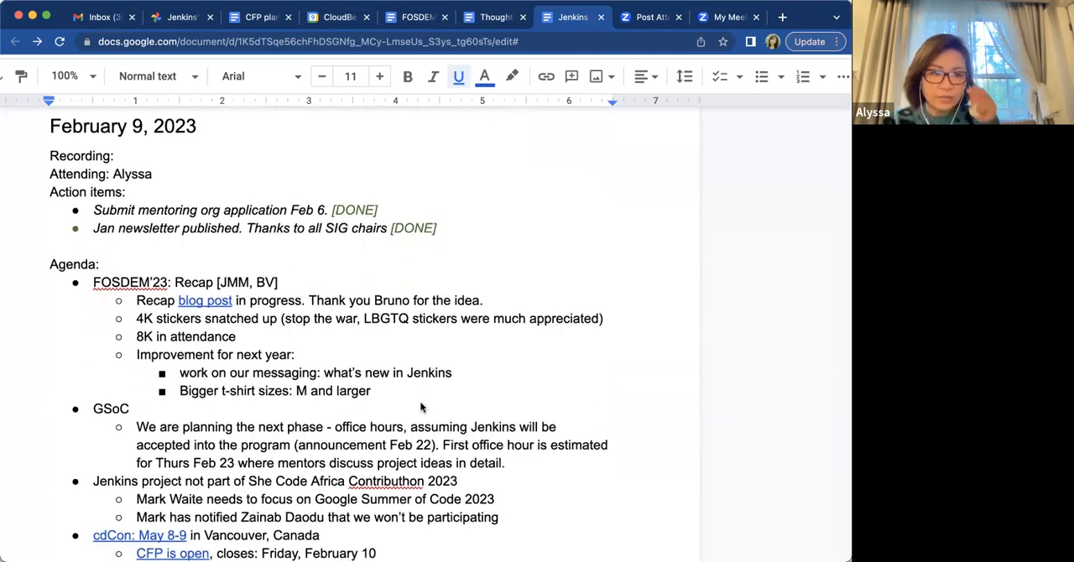
scroll(down, 3)
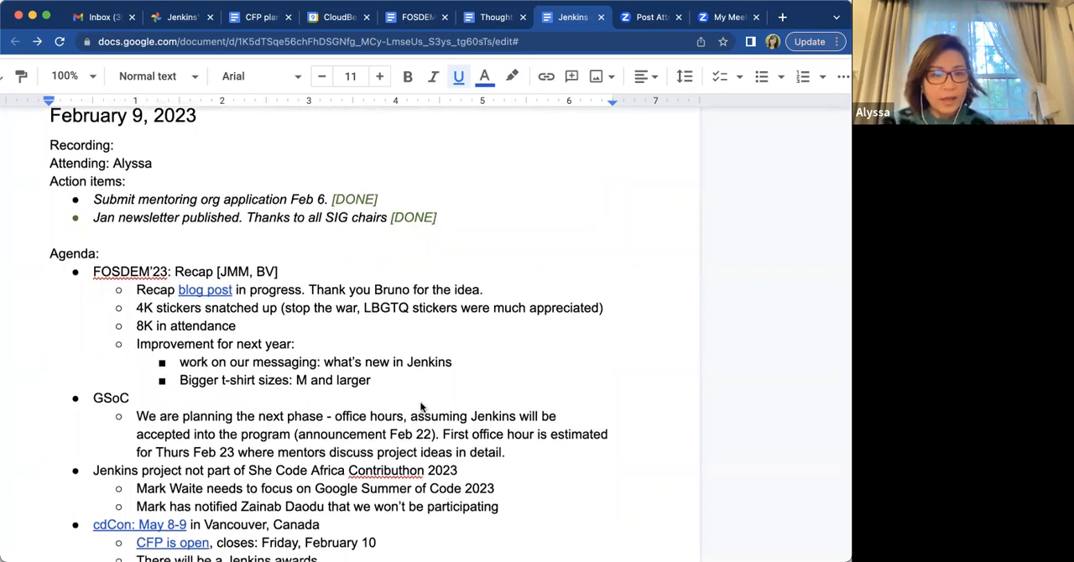
scroll(down, 3)
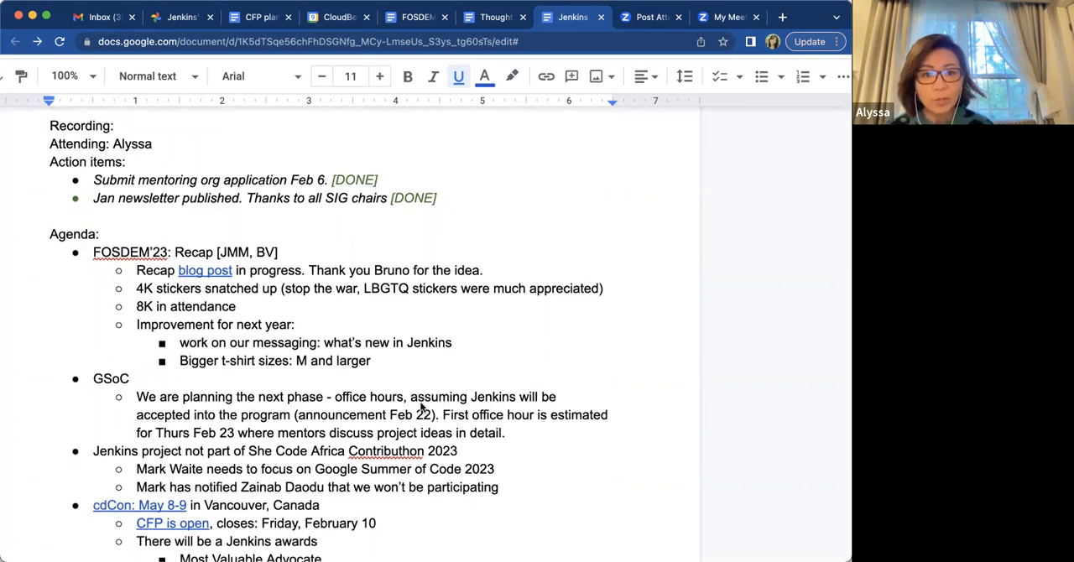
mouse_move(363, 344)
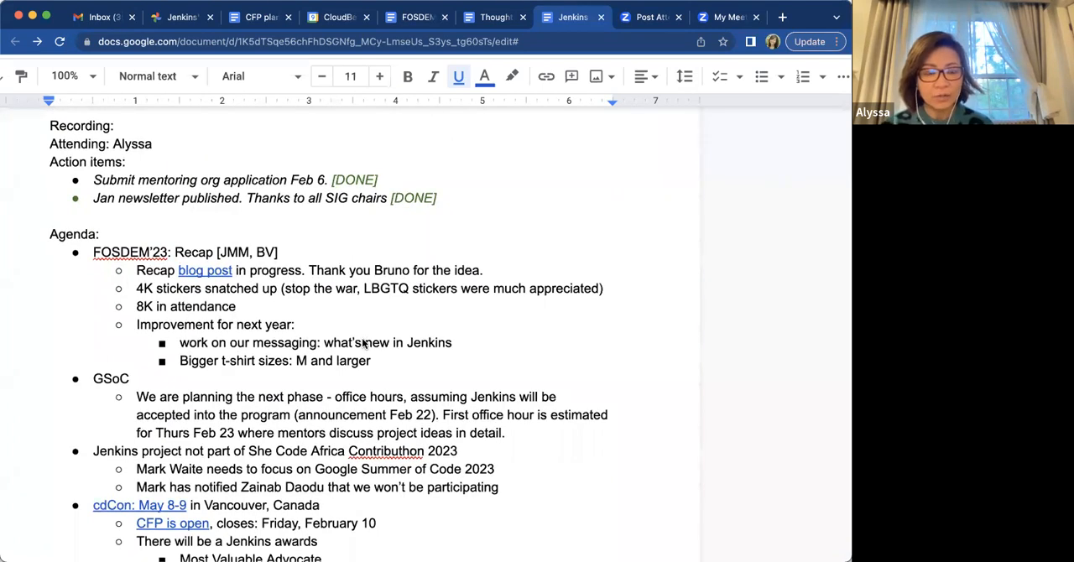
scroll(down, 3)
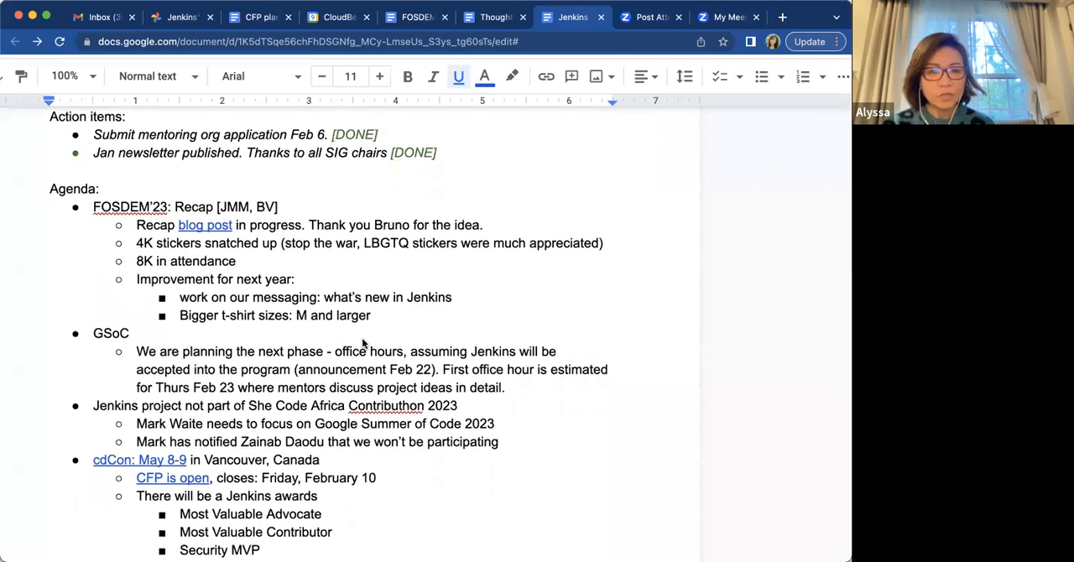
mouse_move(380, 460)
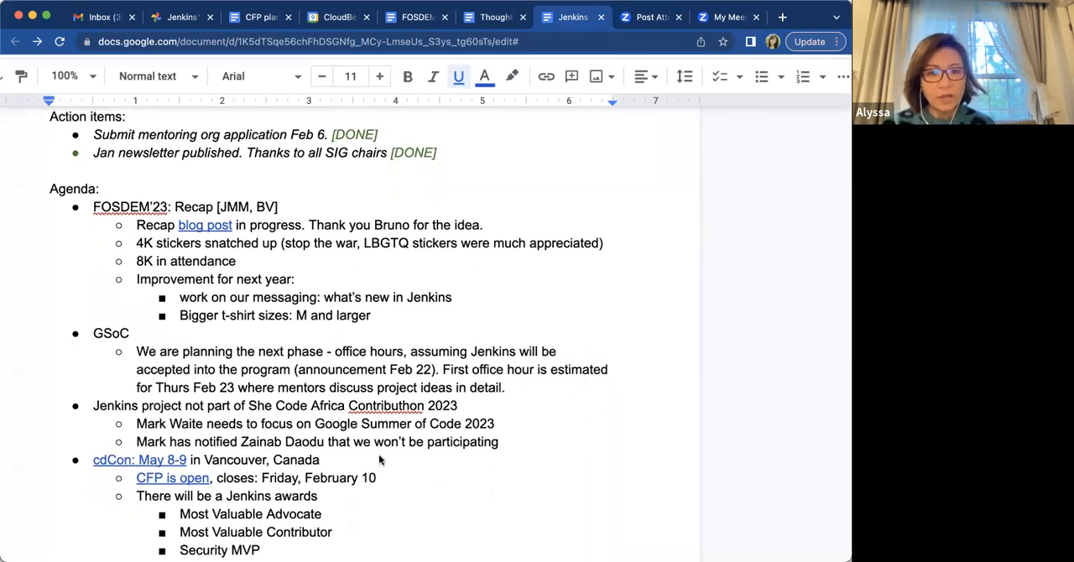
scroll(down, 3)
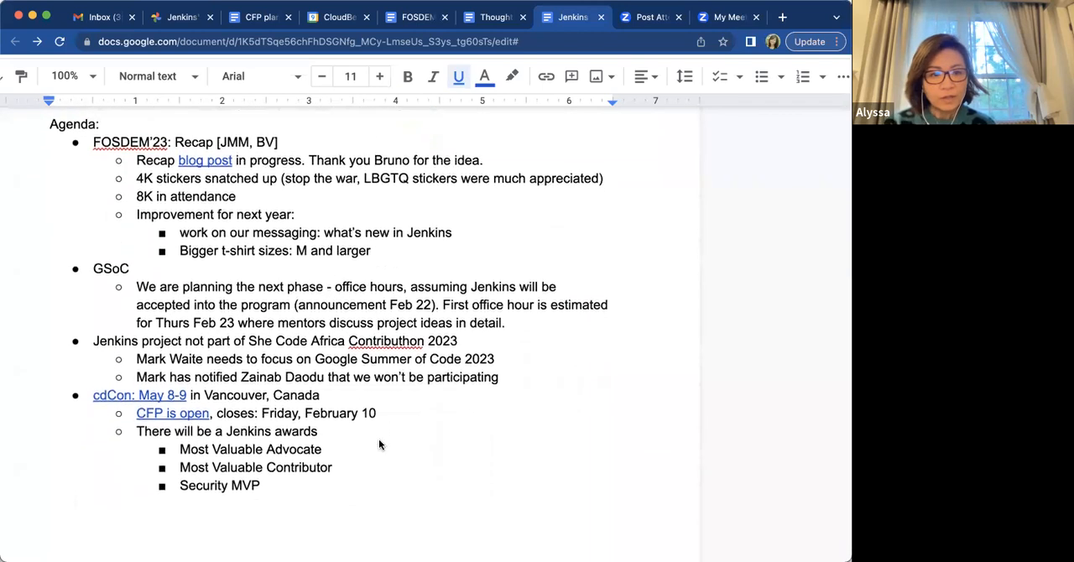
scroll(down, 3)
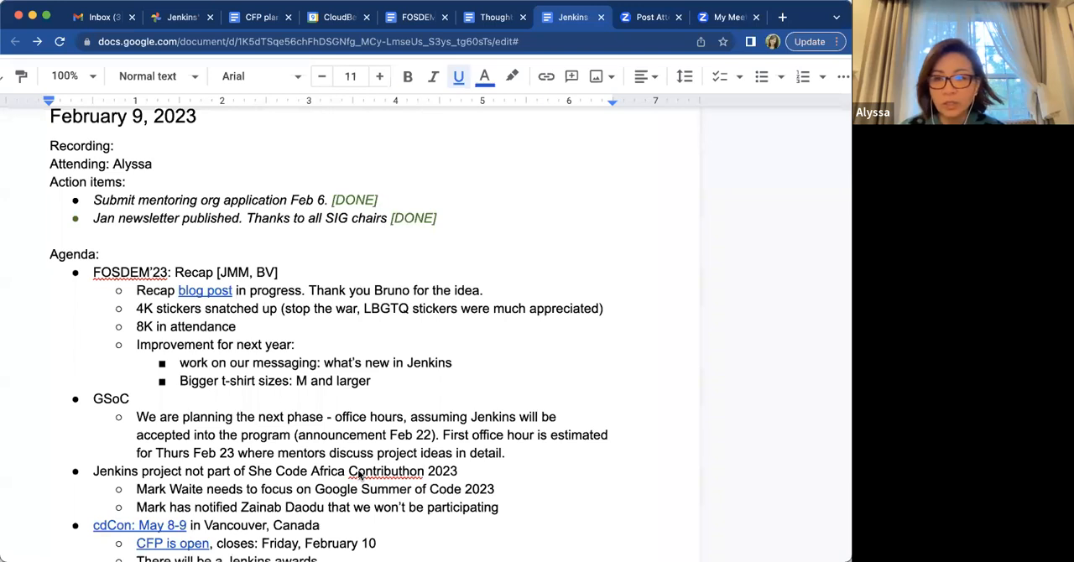
mouse_move(390, 445)
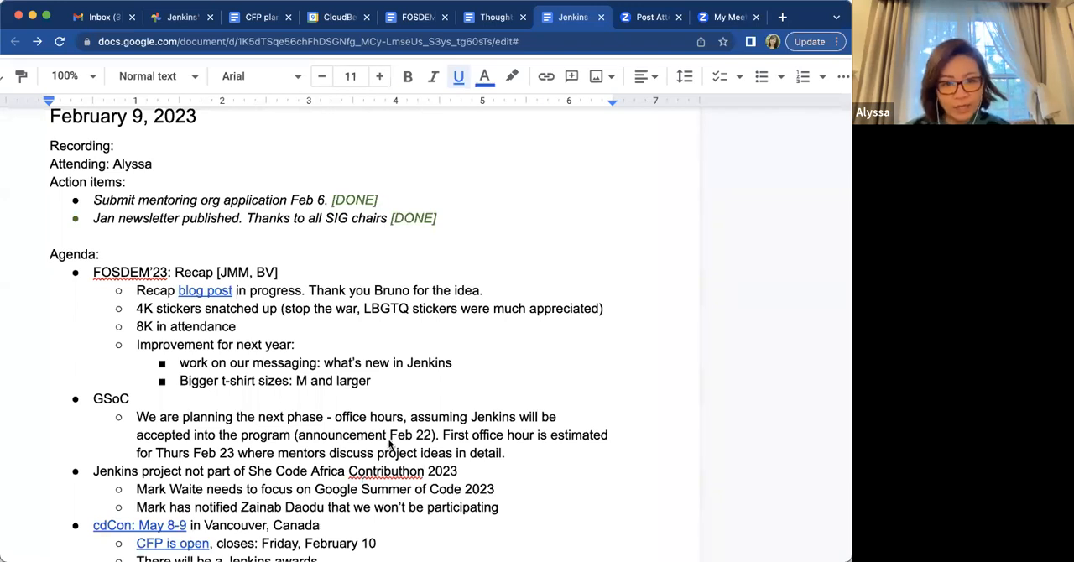
mouse_move(381, 456)
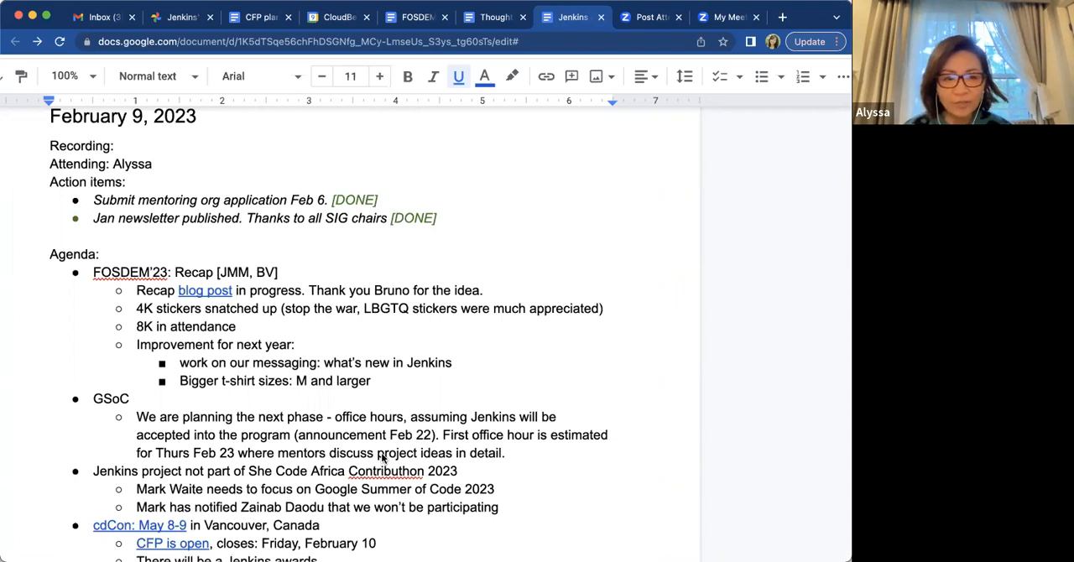
Scroll to the FOSDEM'23 recap and cdCon Jenkins awards list
scroll(down, 3)
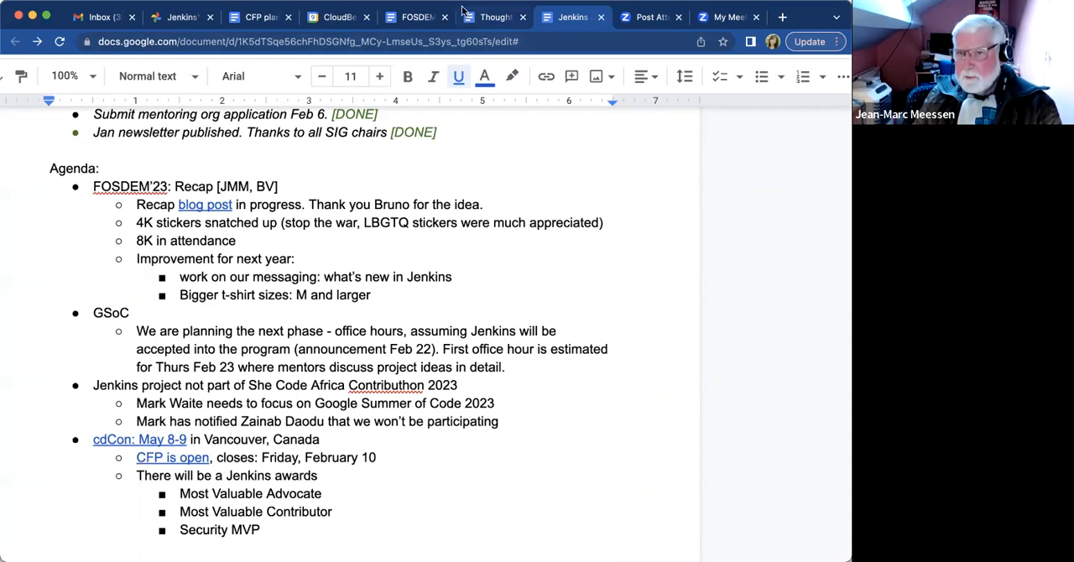
mouse_move(165, 14)
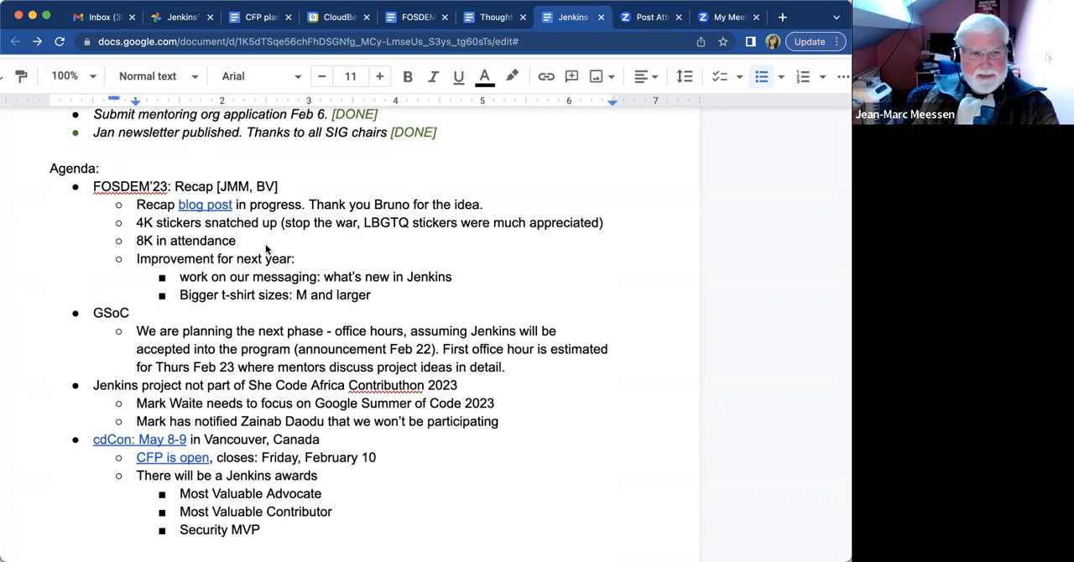
mouse_move(255, 243)
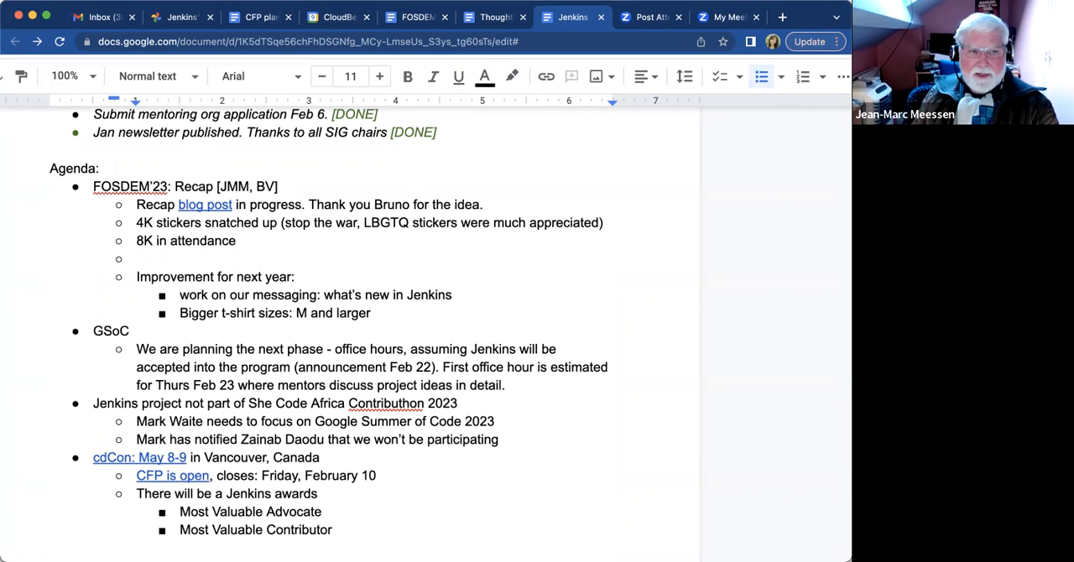
Write 'BV's hardware attracted a lot of interest', correcting 'alot' to 'a lot' via the spelling suggestion
text(B)
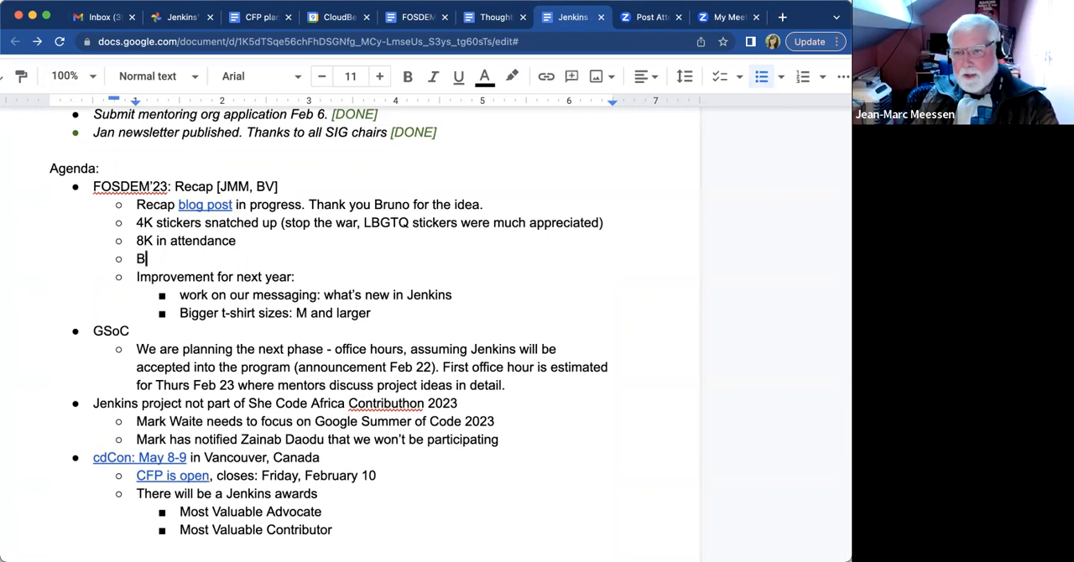
text(V)
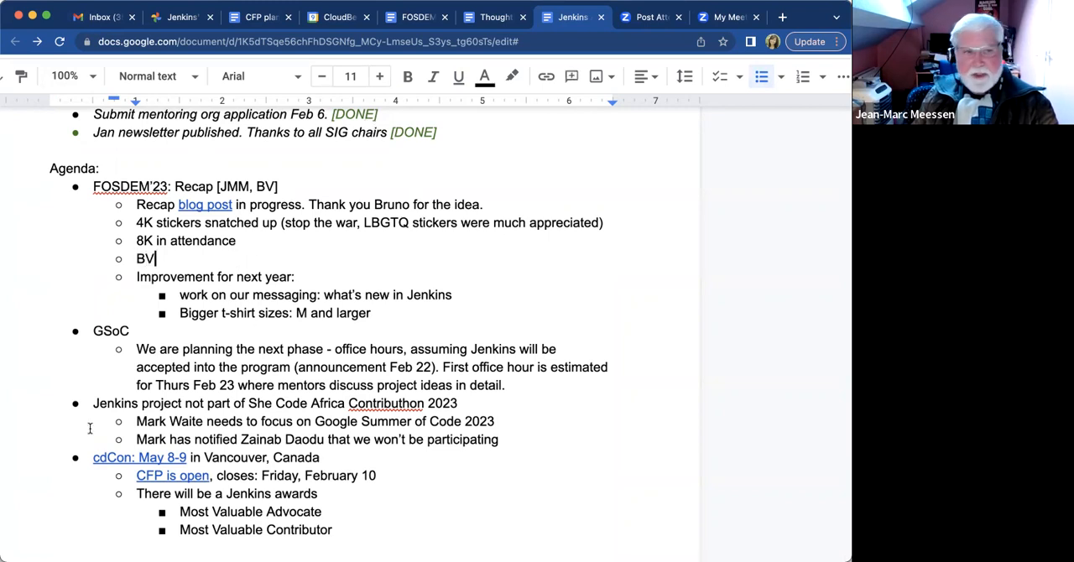
text('s har)
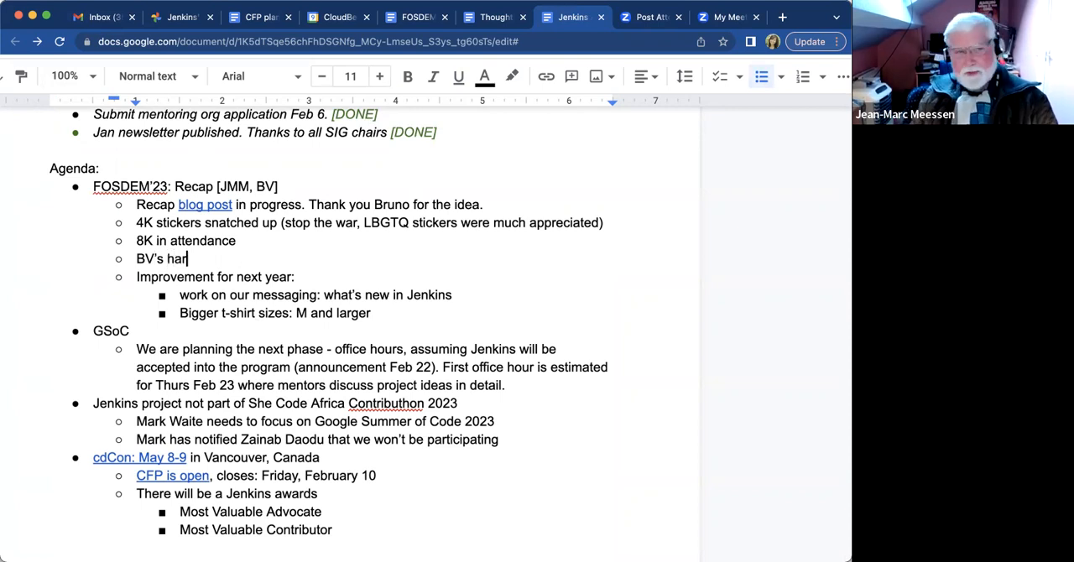
text(dware showed a l)
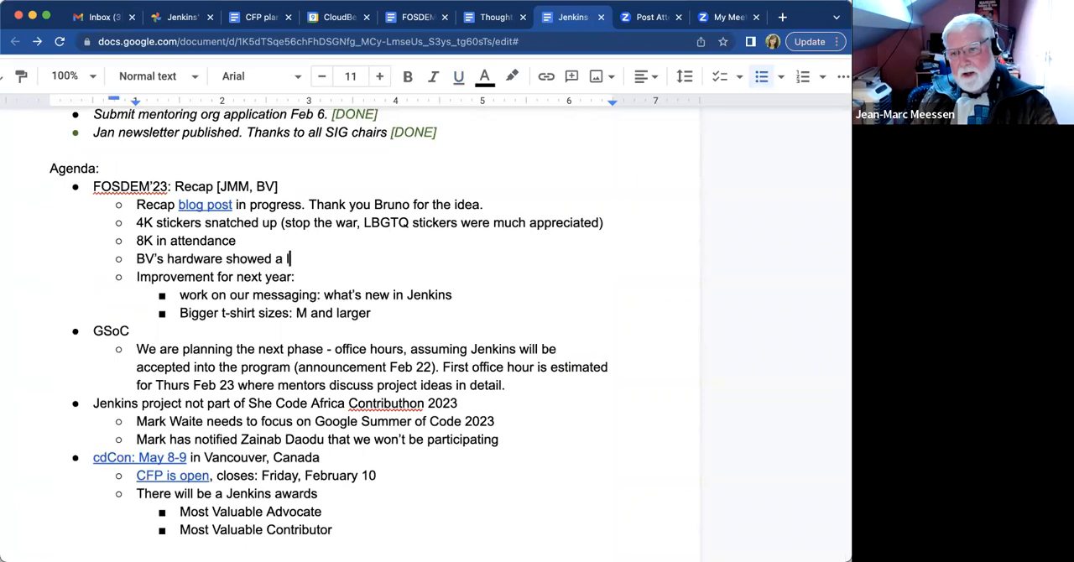
key(Backspace)
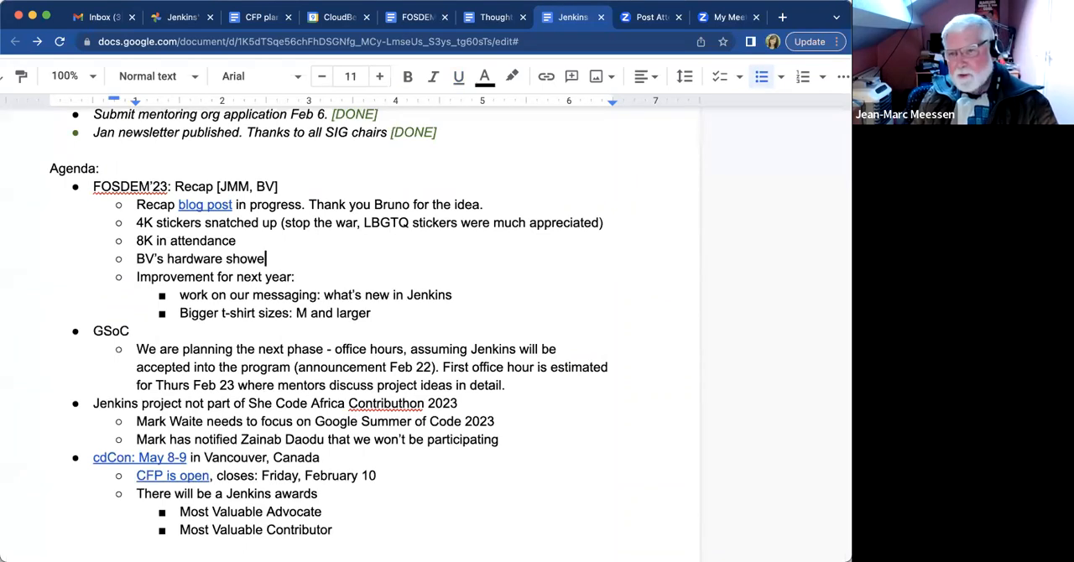
text(attracted  alot of interest)
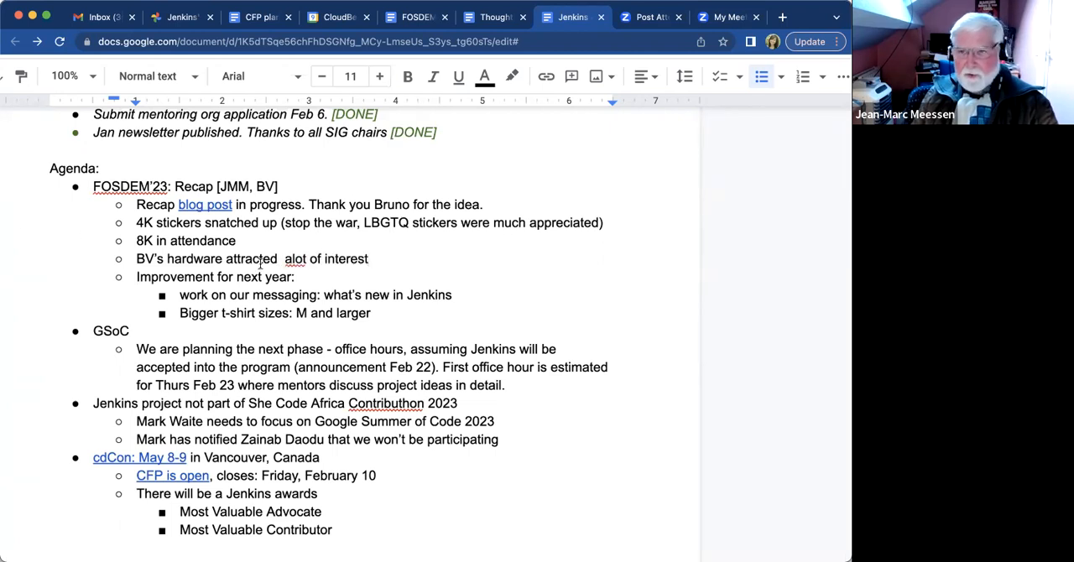
click(295, 258)
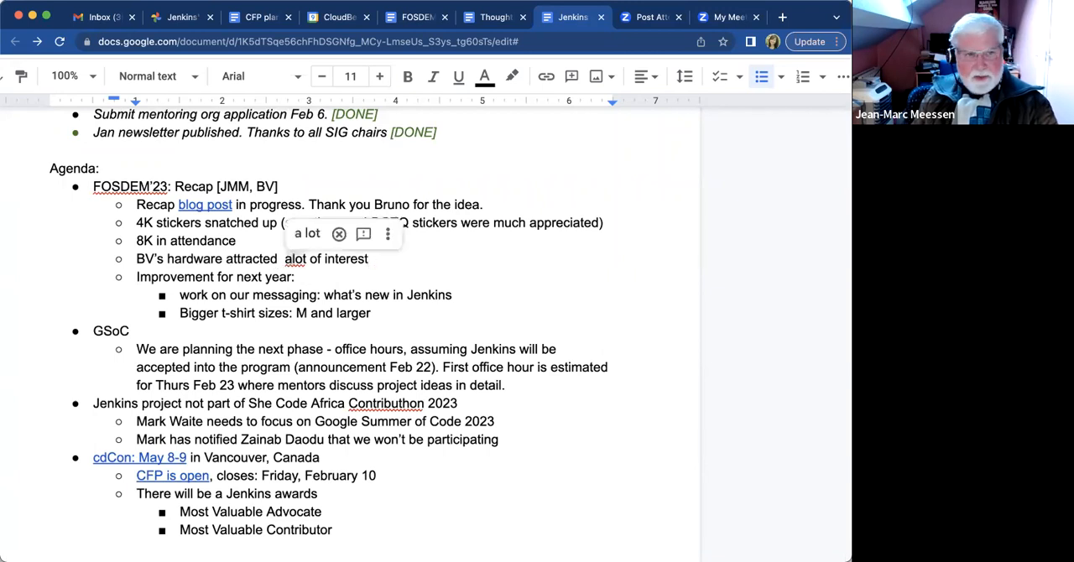
click(305, 233)
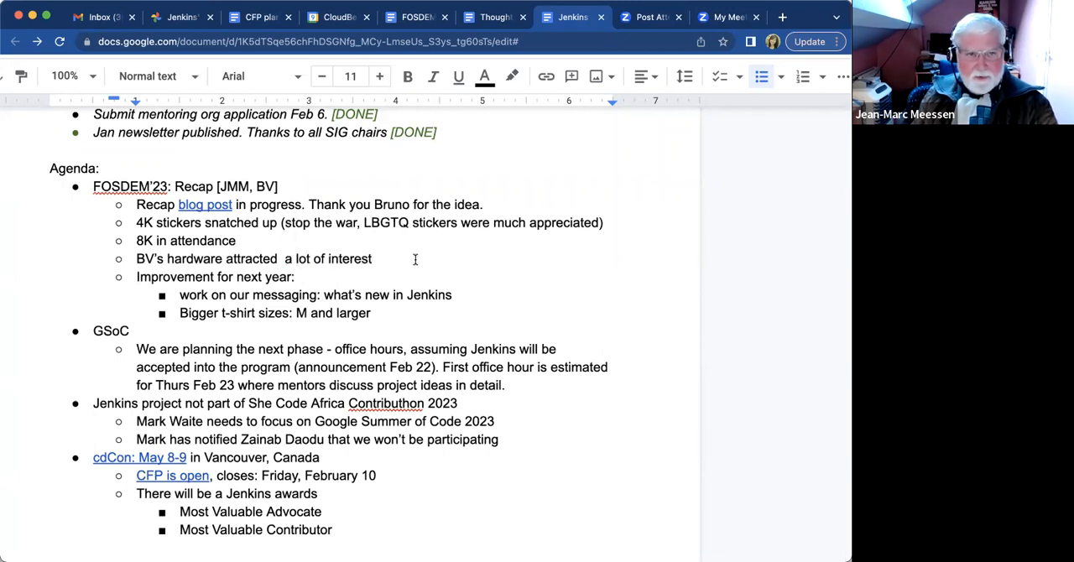
Continue the bullet with 'Good interests by attendees'
text(Good inte)
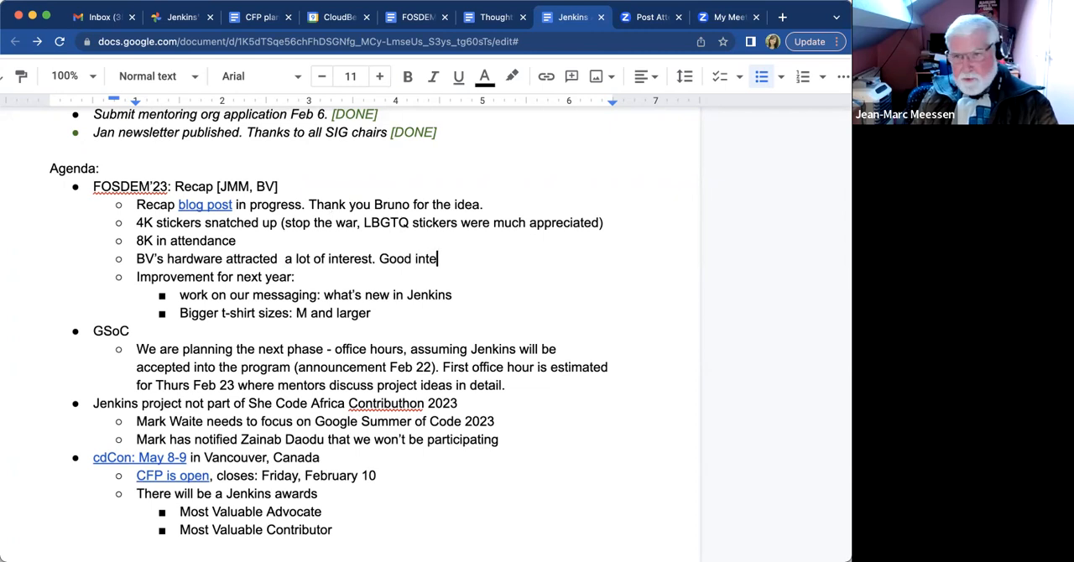
text(rests)
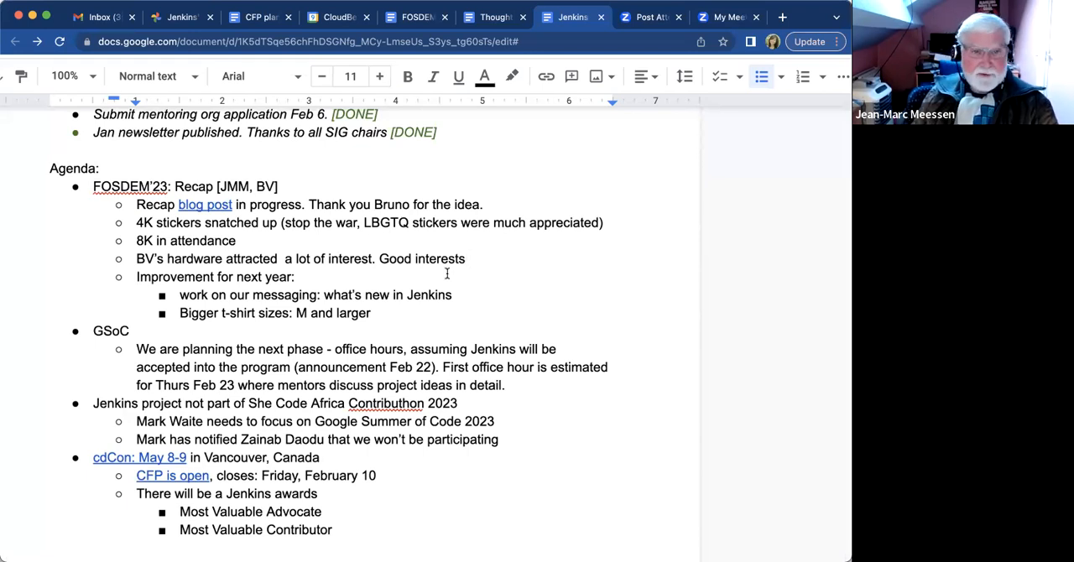
text(by attendees)
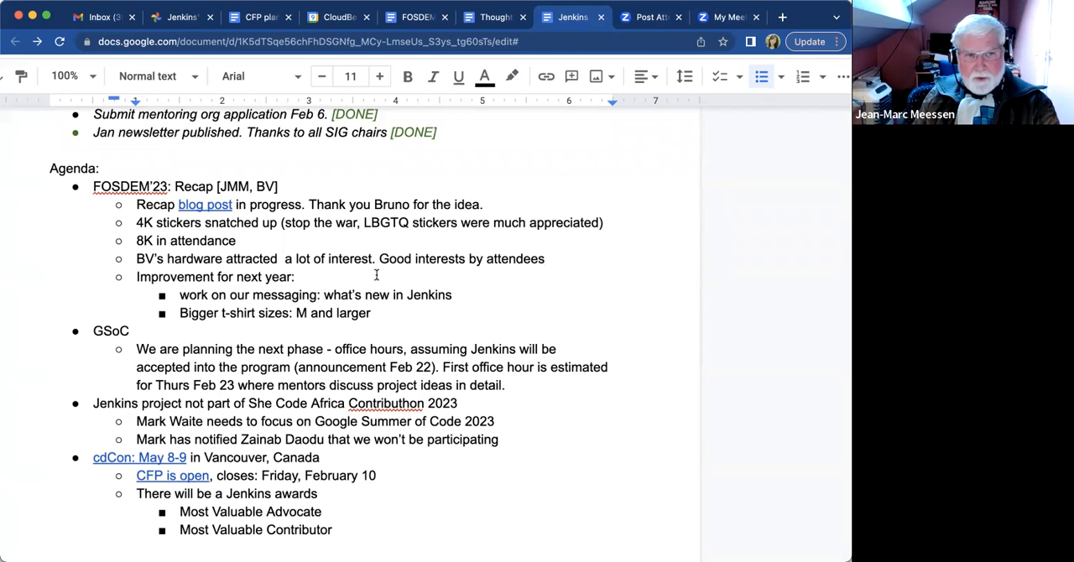
Add the bullet that JMM discussed GSoC a lot, and in EMEA it isn't much known
text(JM)
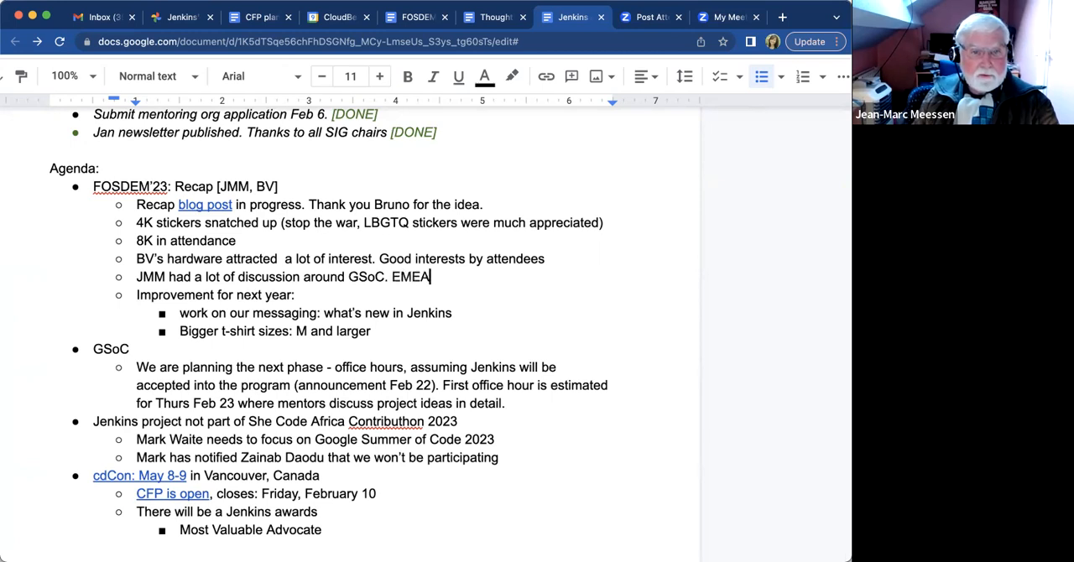
text(this program isn't p)
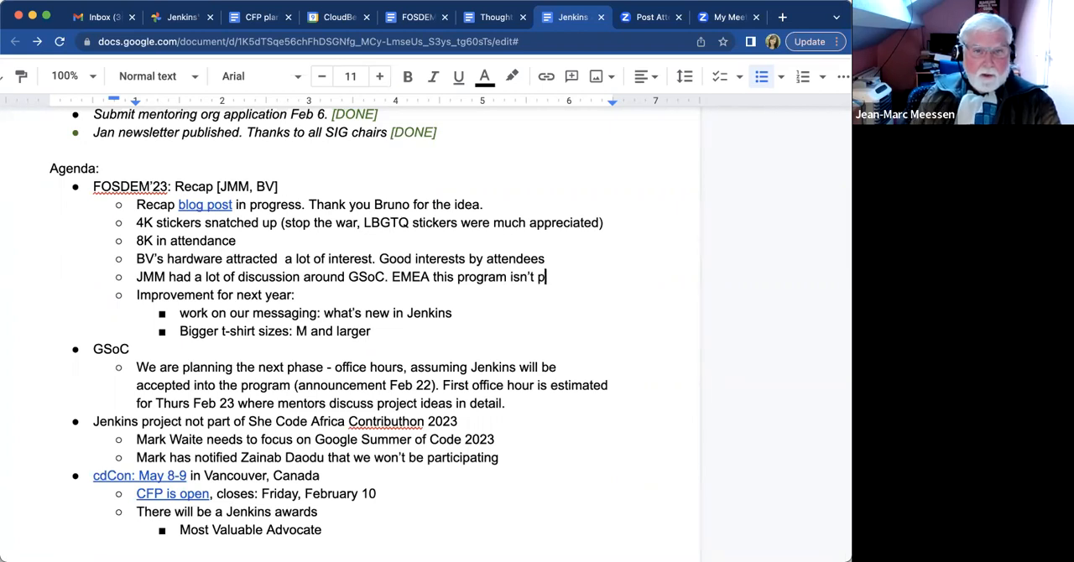
key(backspace)
text(much kno)
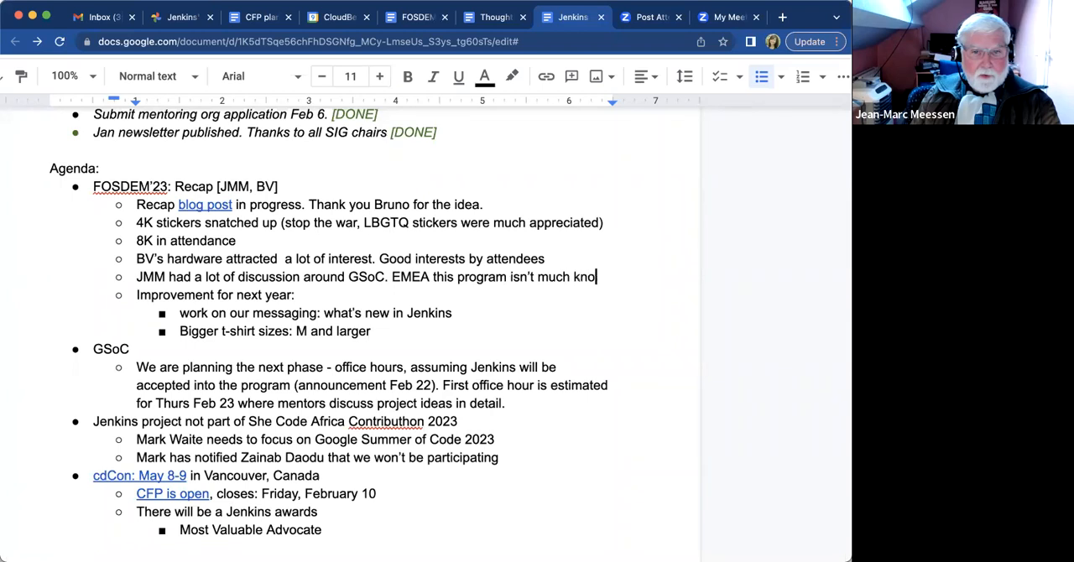
text(wn)
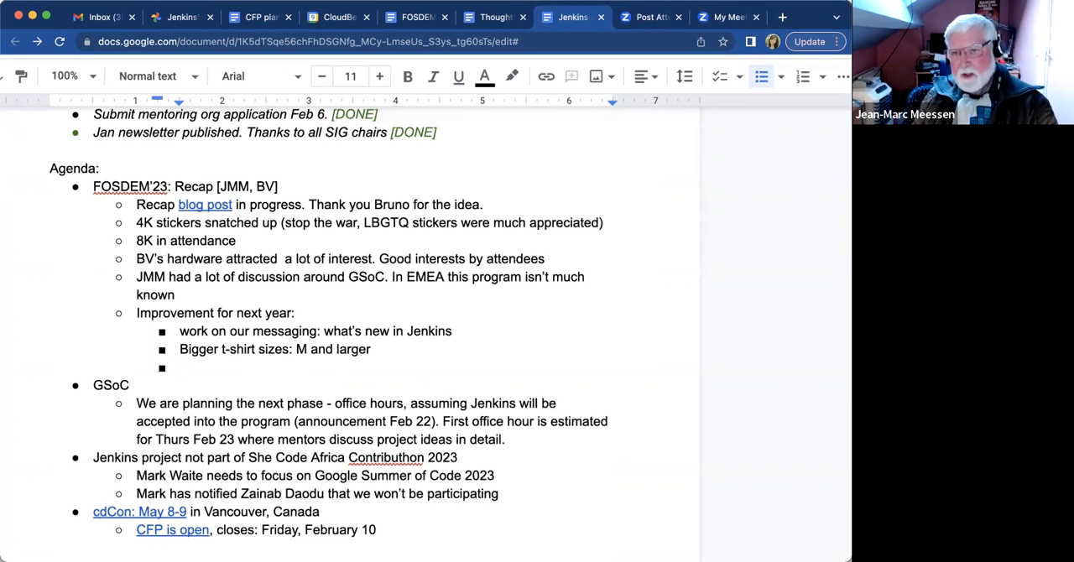
Add the improvement item about engaging conversations on 'what's the future of Jenkins?'
text(How to engage)
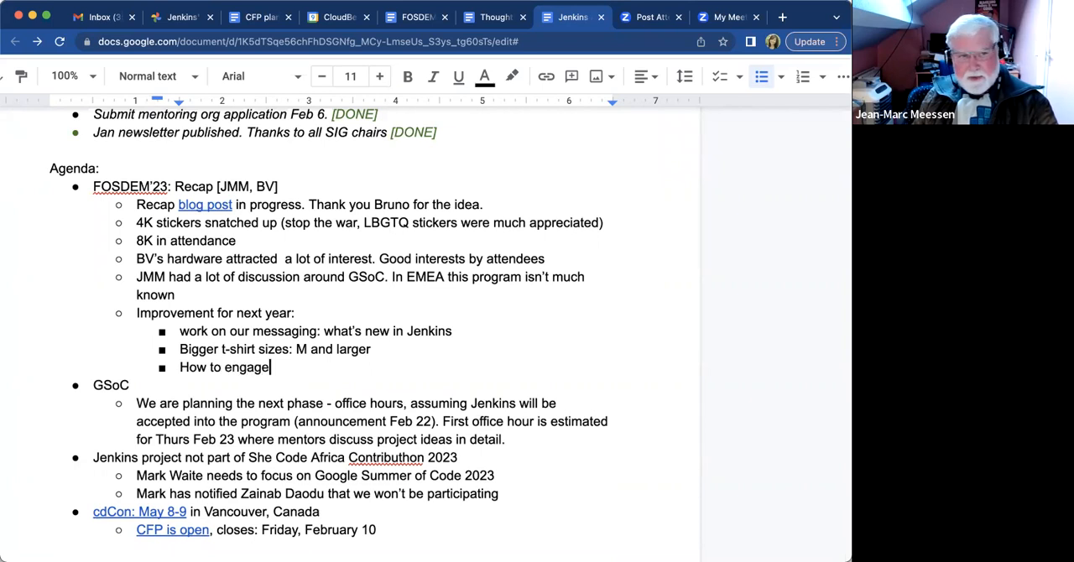
text(conversations)
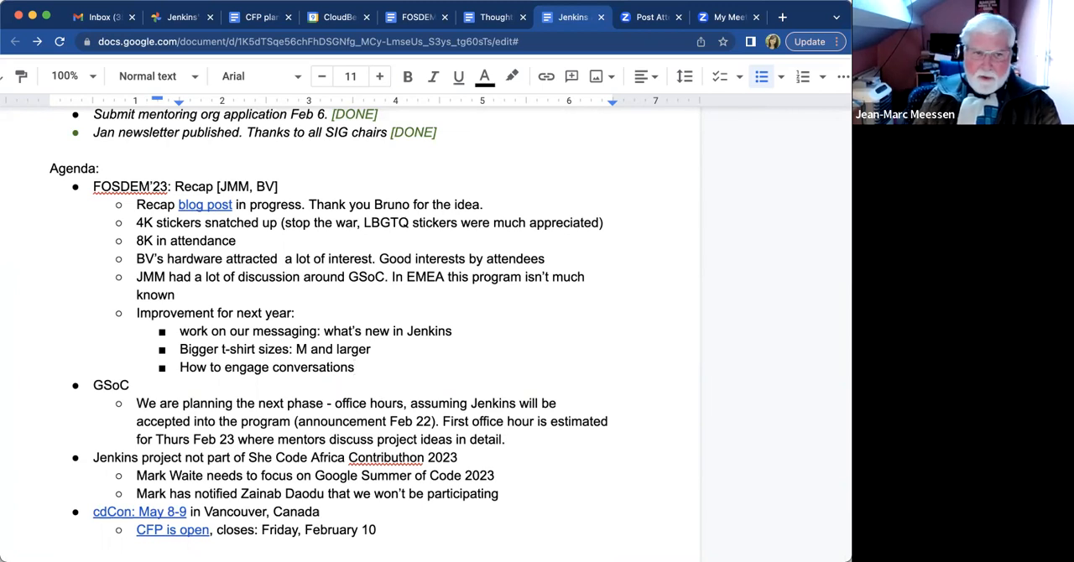
text(, what's the)
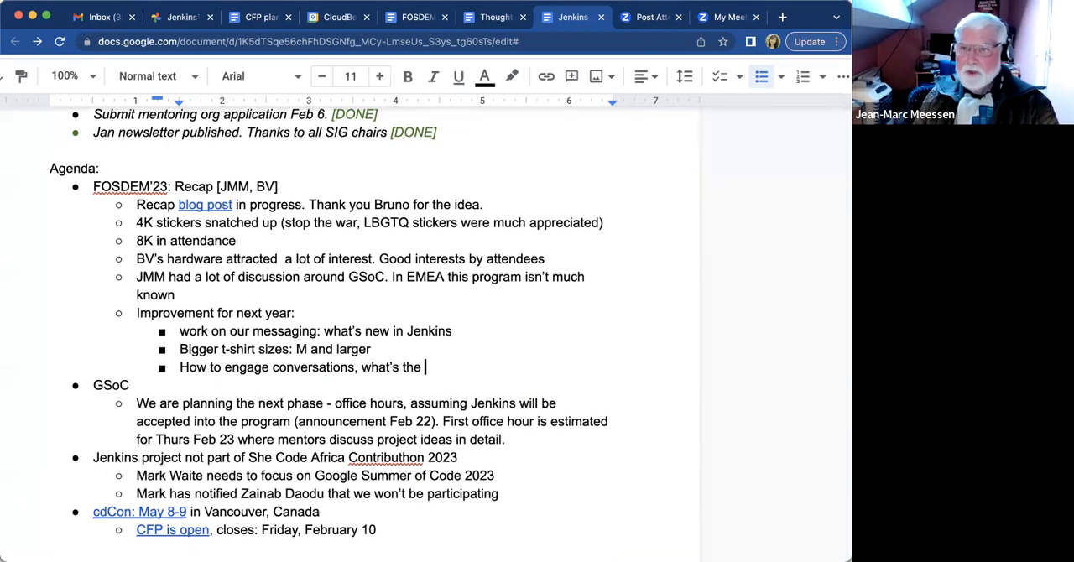
text(fu)
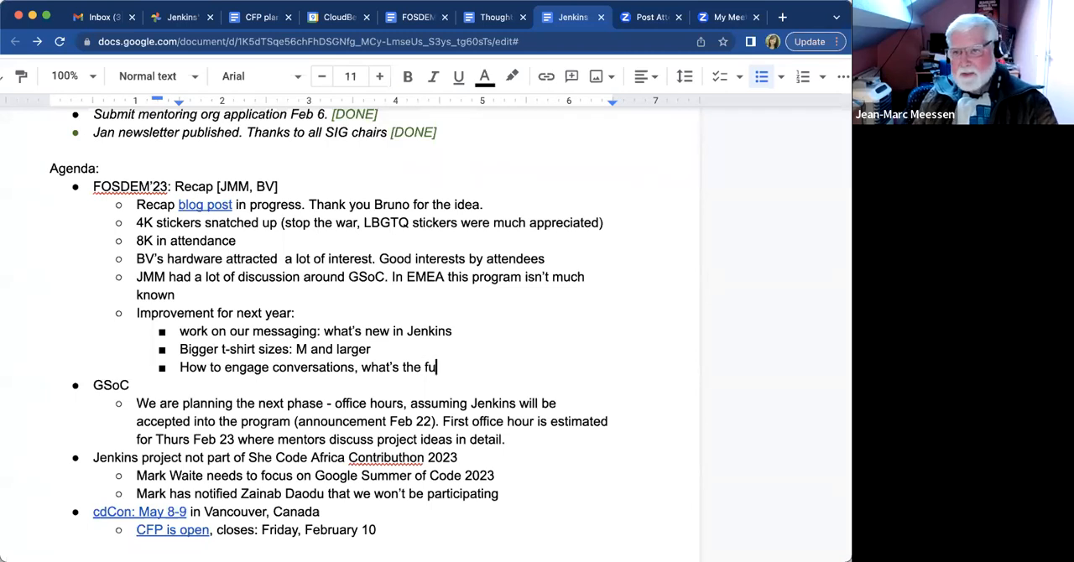
text(ture of Jenkins)
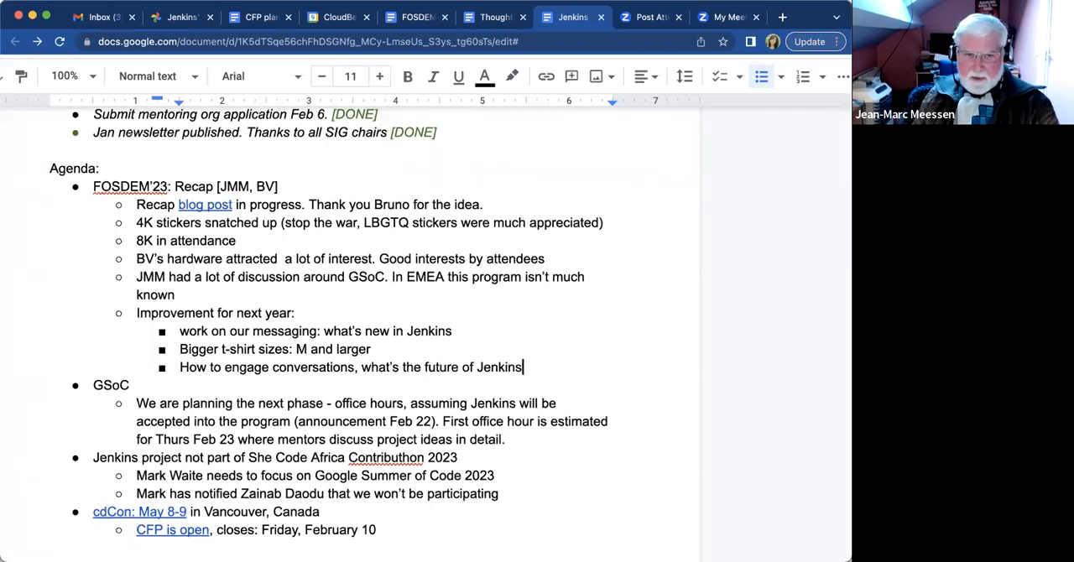
text(lots of c)
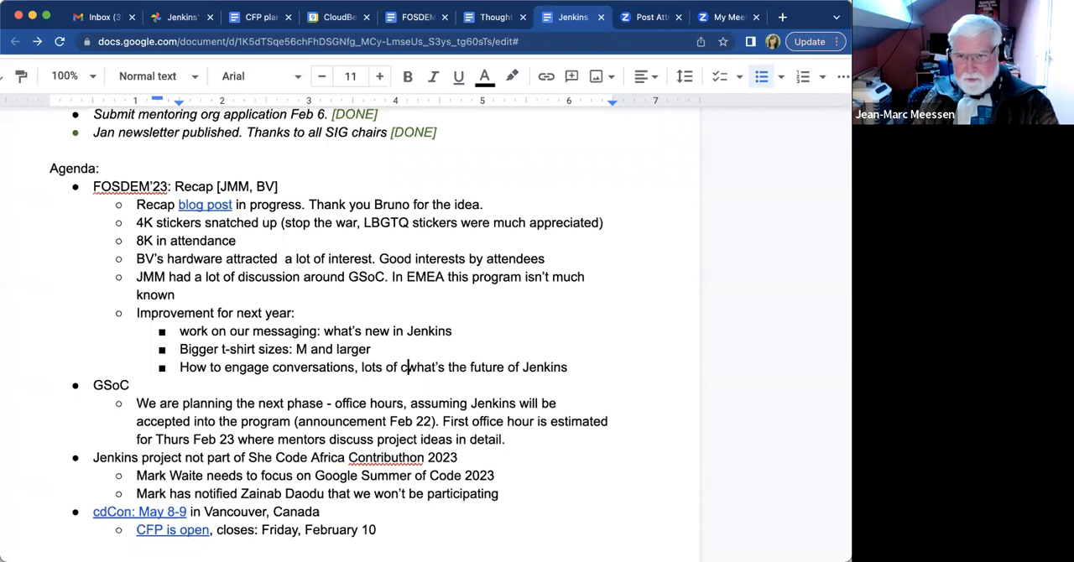
text(onvo on)
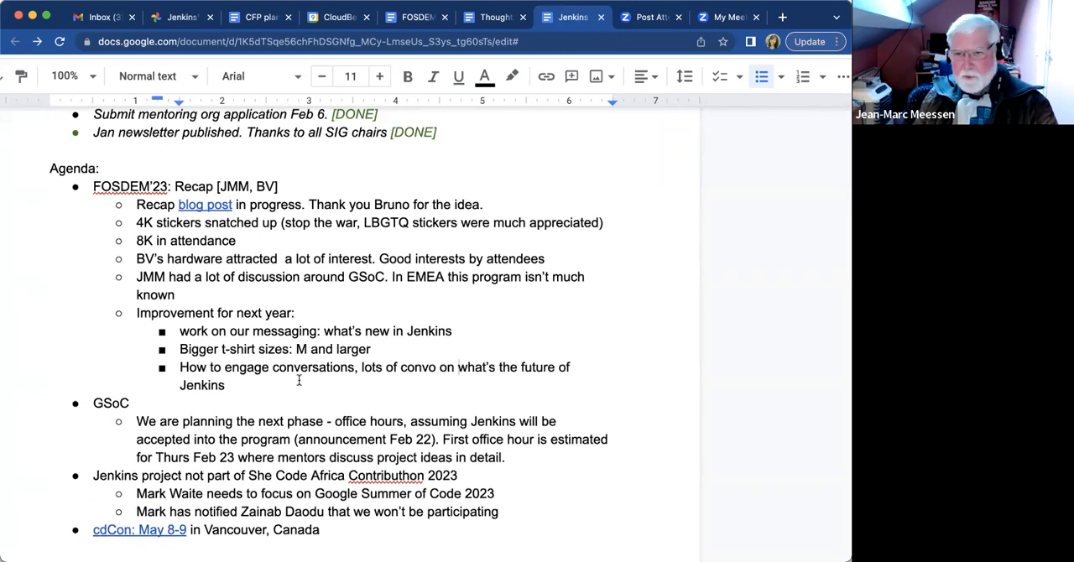
text(?)
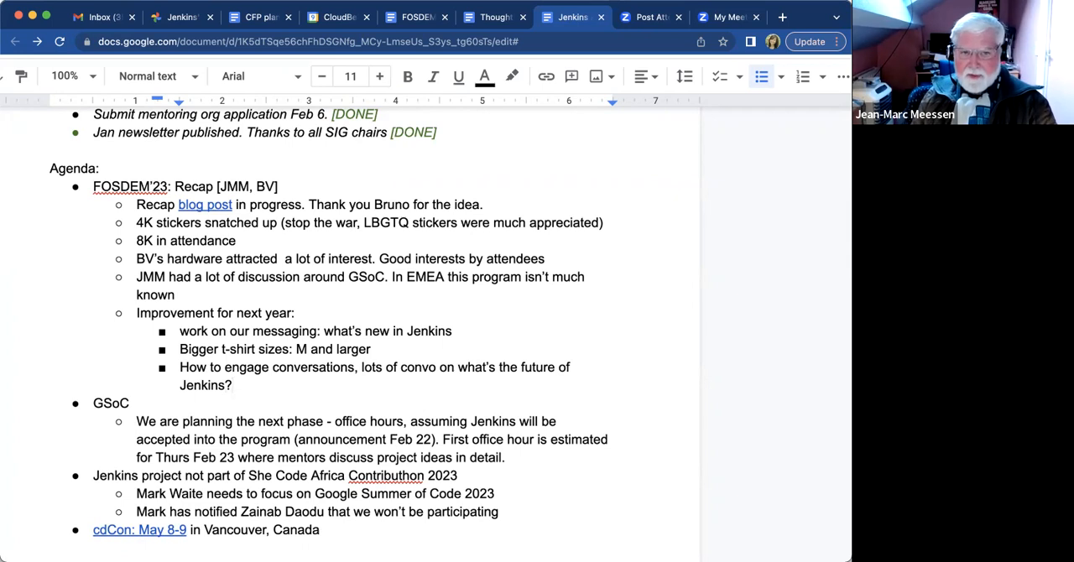
Finish it with 'We had to improvise the conversation to users', fixing the typo
text(We had to i)
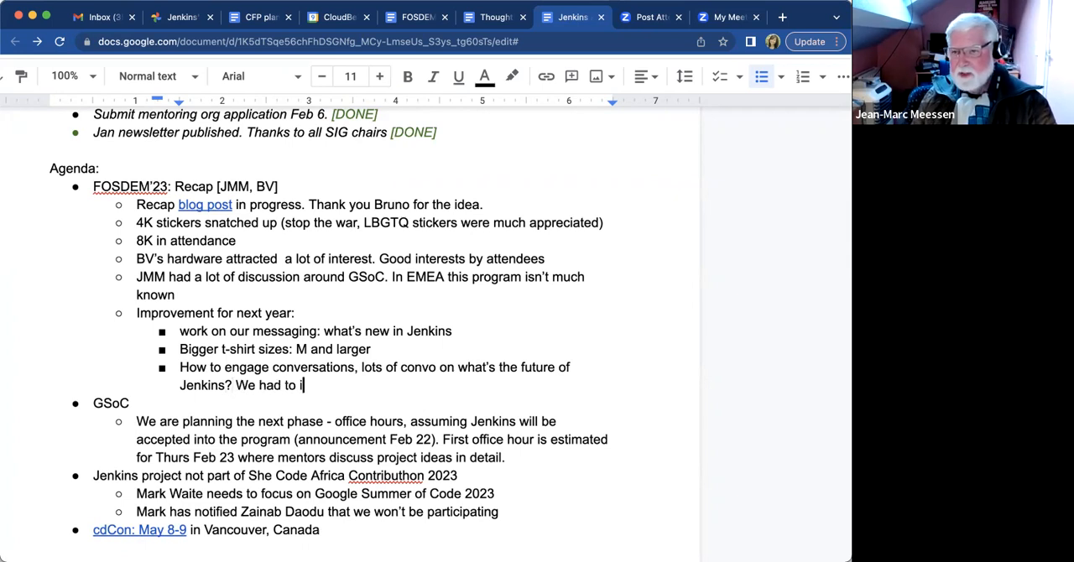
text(mprovise)
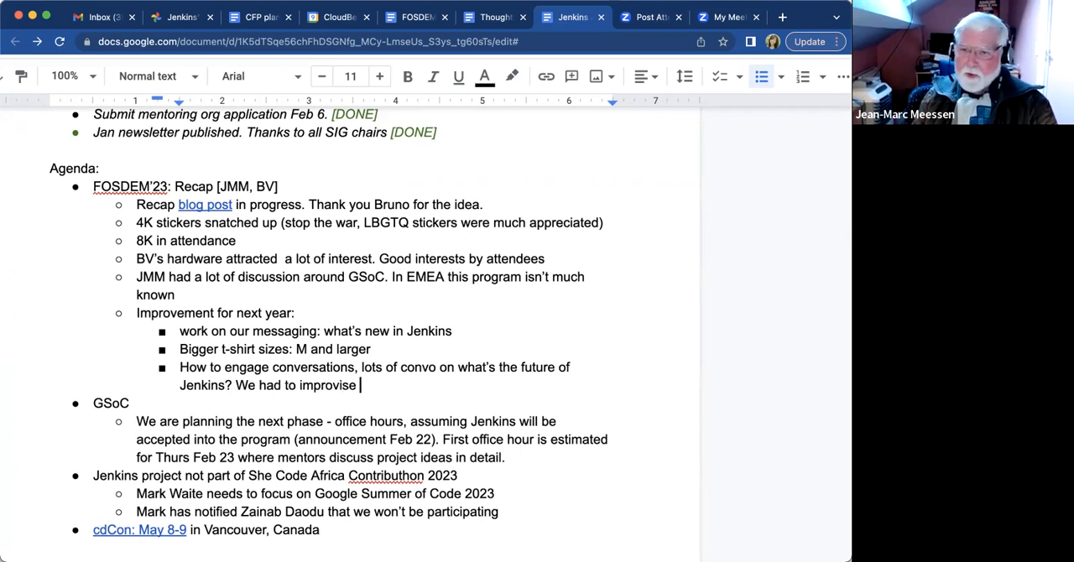
text(the conversation to at)
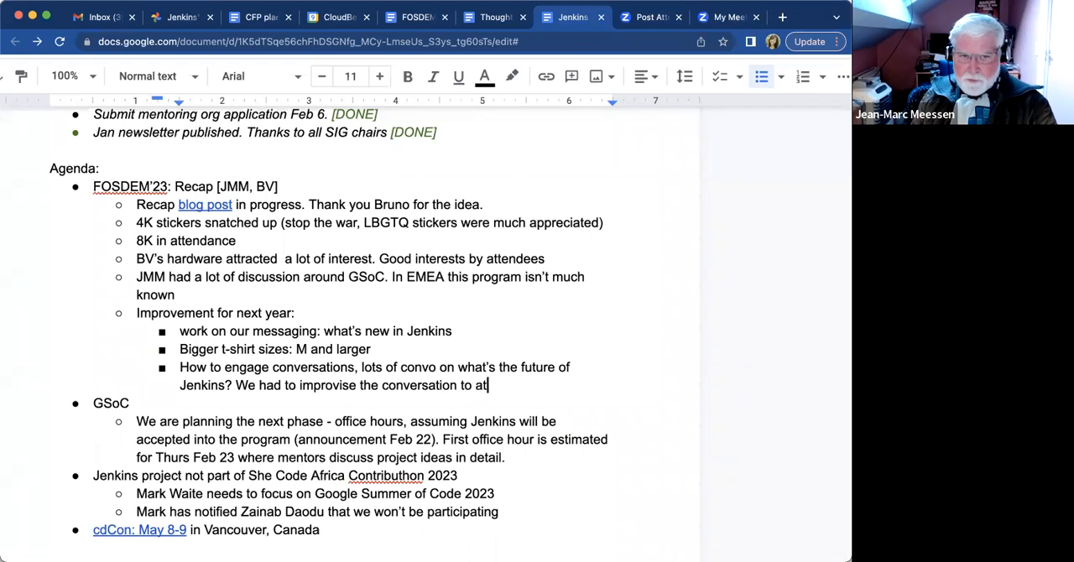
key(Backspace)
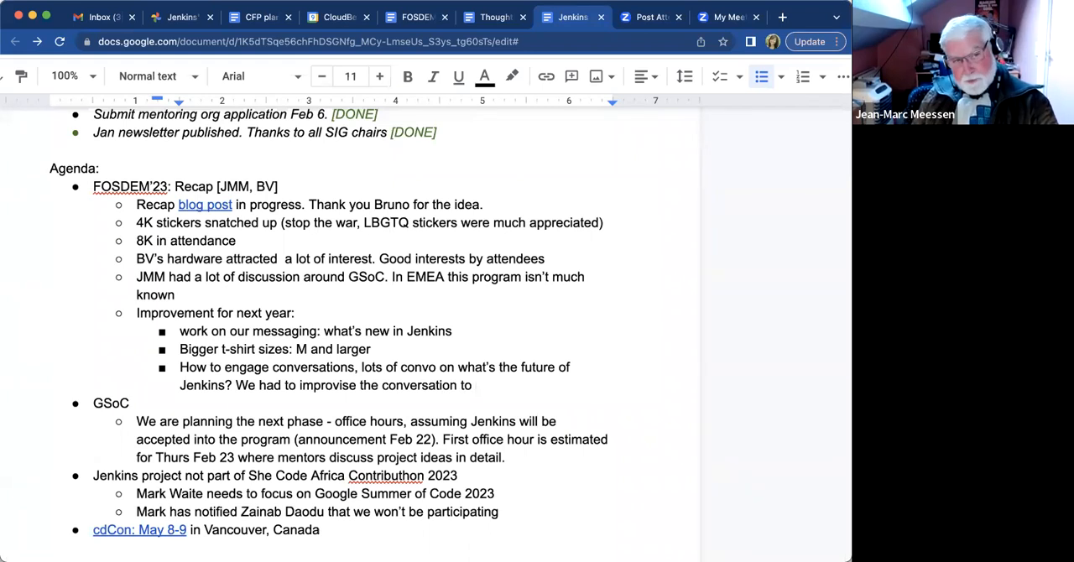
text(users)
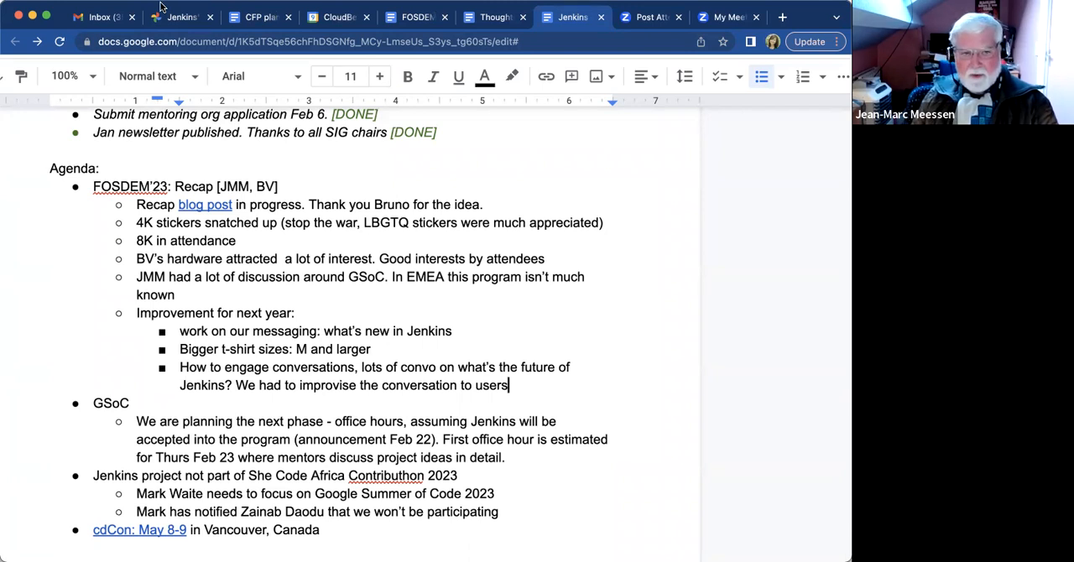
mouse_move(255, 283)
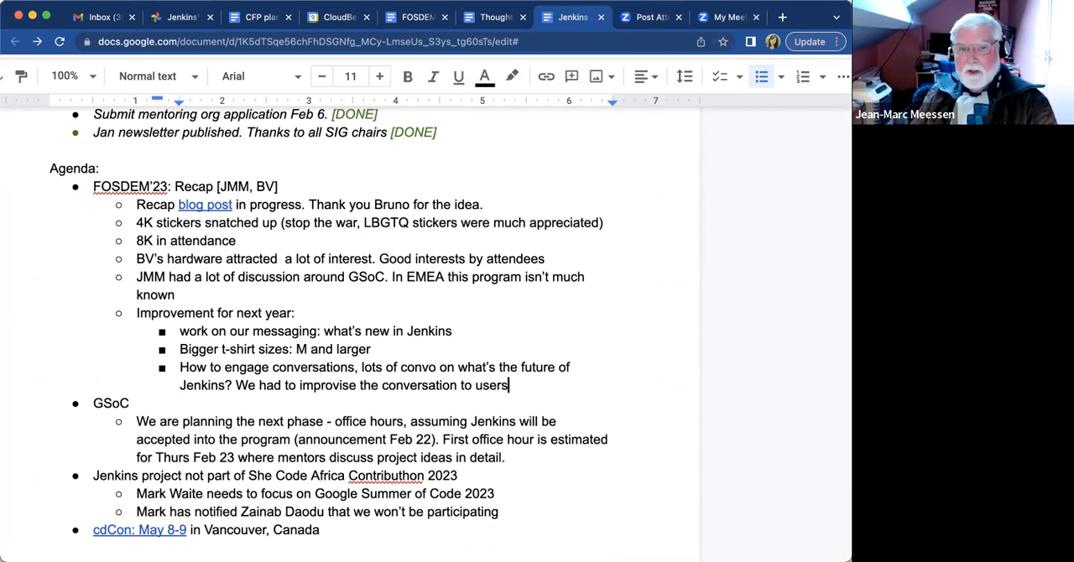
mouse_move(842, 70)
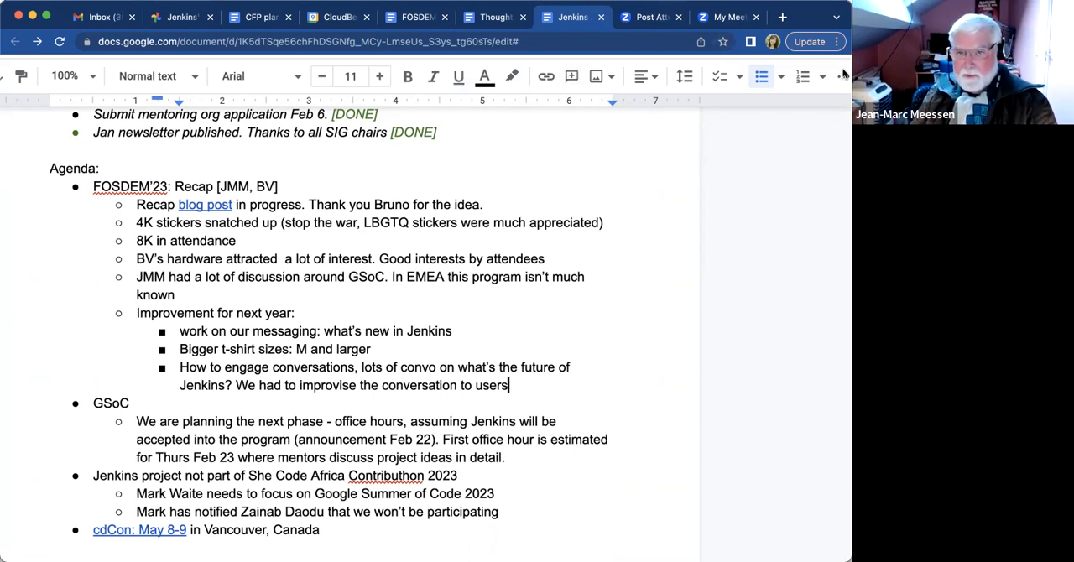
mouse_move(831, 76)
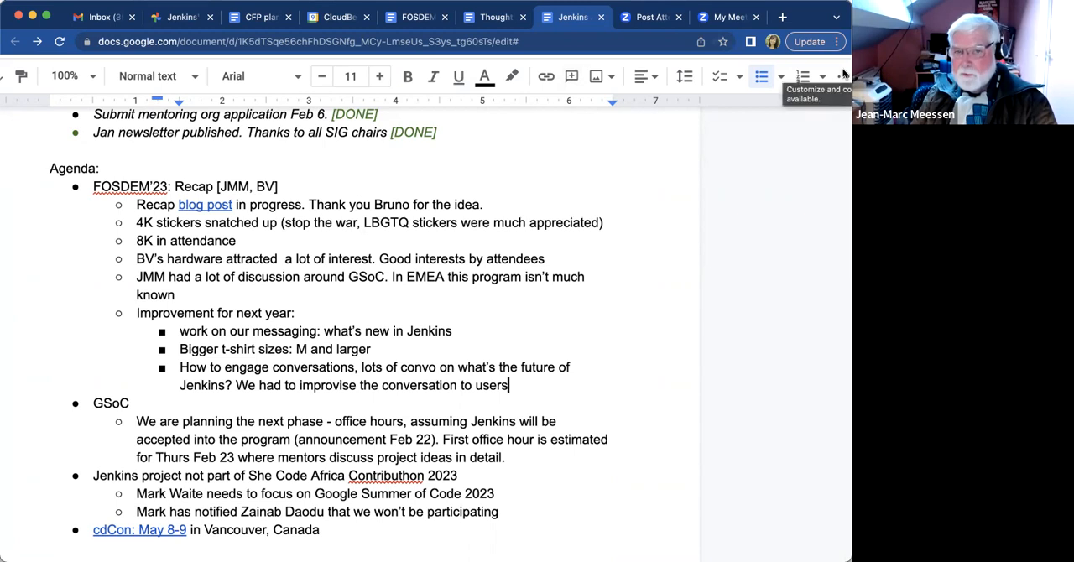
mouse_move(718, 151)
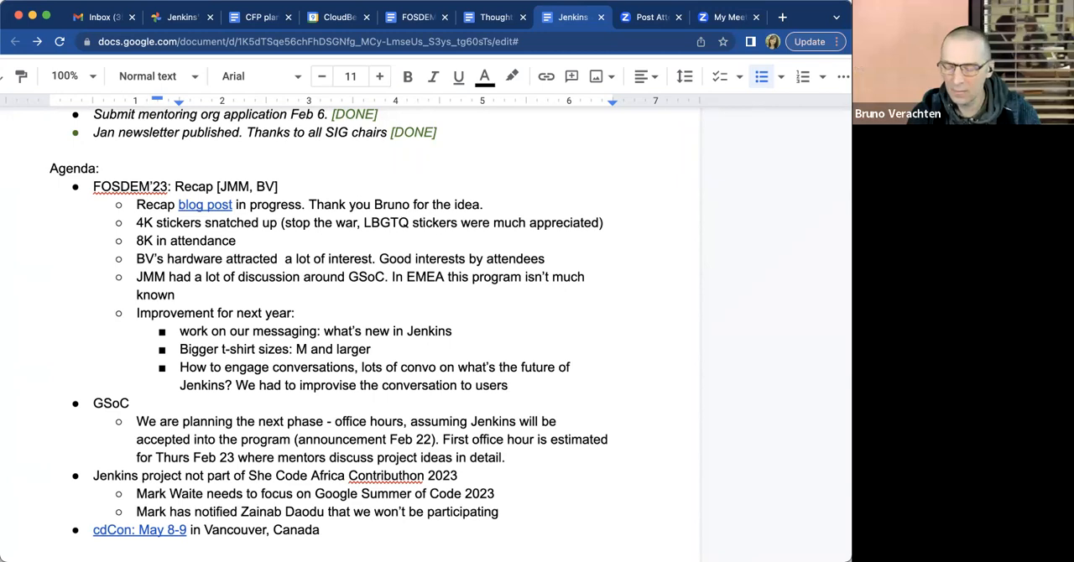
Add the BV note and the outdated jenkins.io roadmap bullet with Mark Waite submitting update pull requests
click(507, 386)
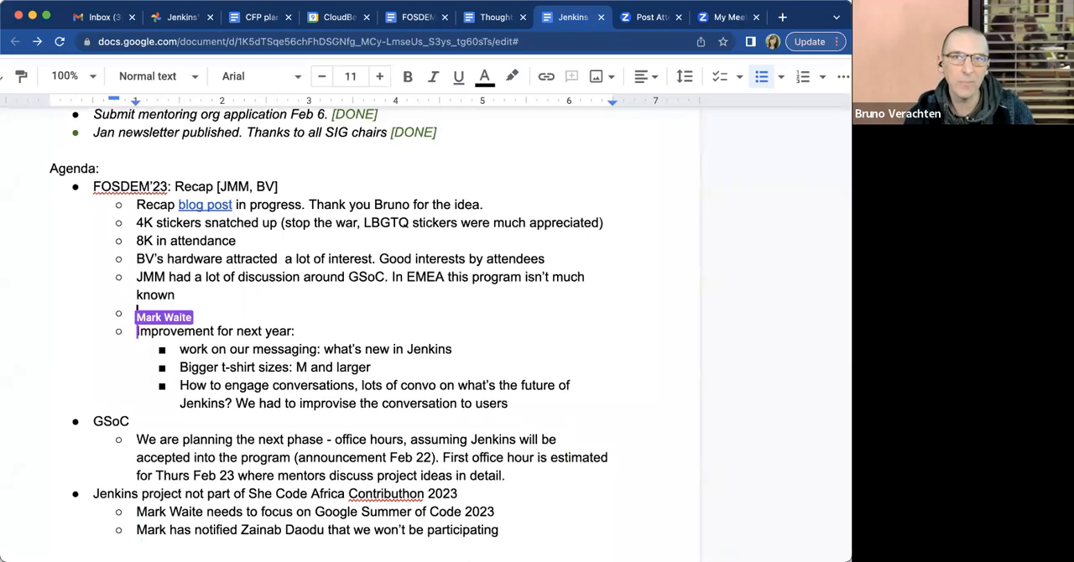
text(JM)
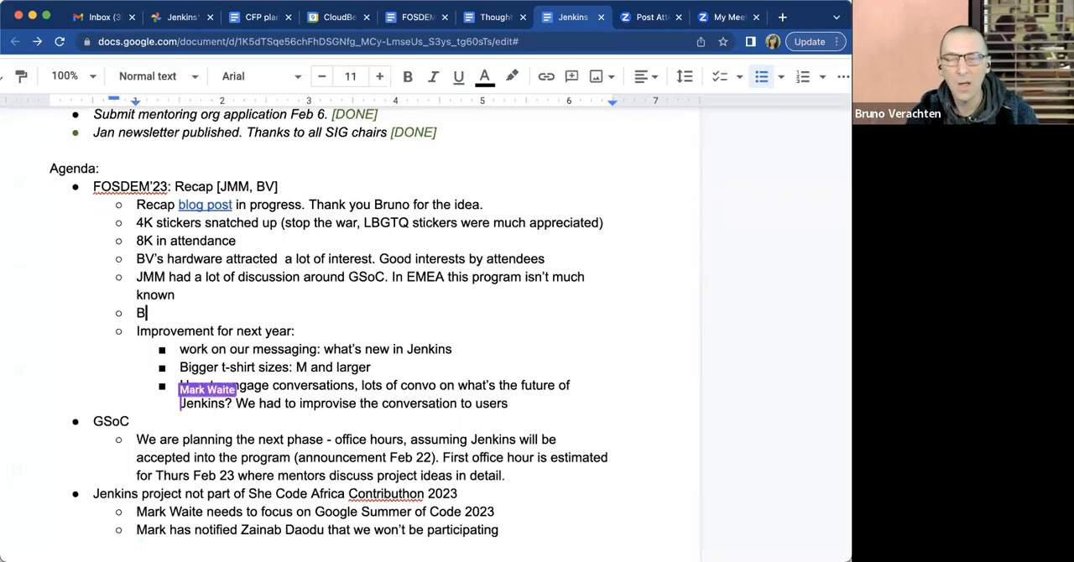
text(V)
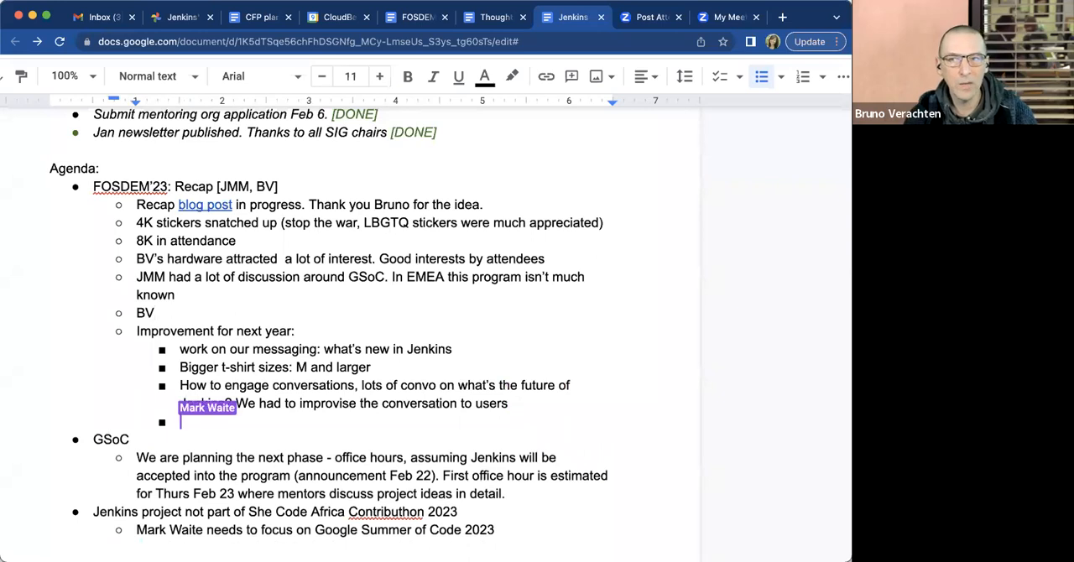
text(Outdated roadmap on jenkins)
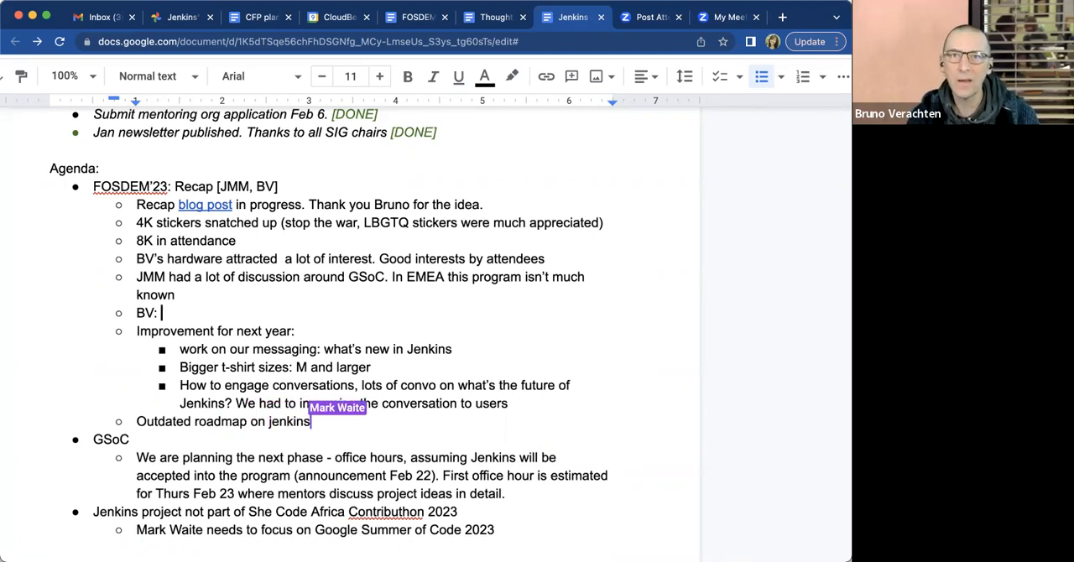
text(.io site was not a hindr)
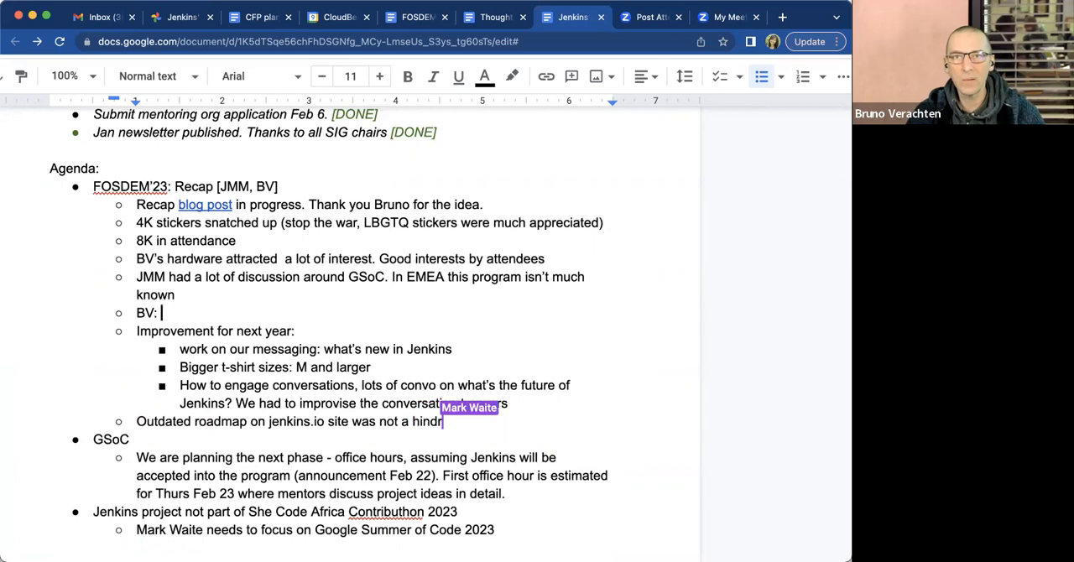
text(ance, but)
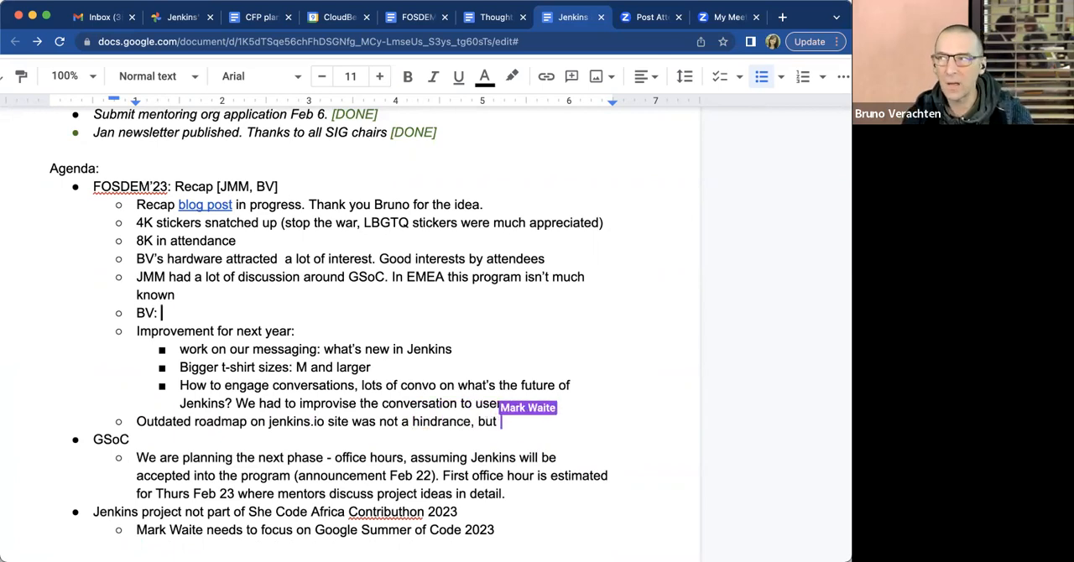
text(no help either)
text(Mark Waite)
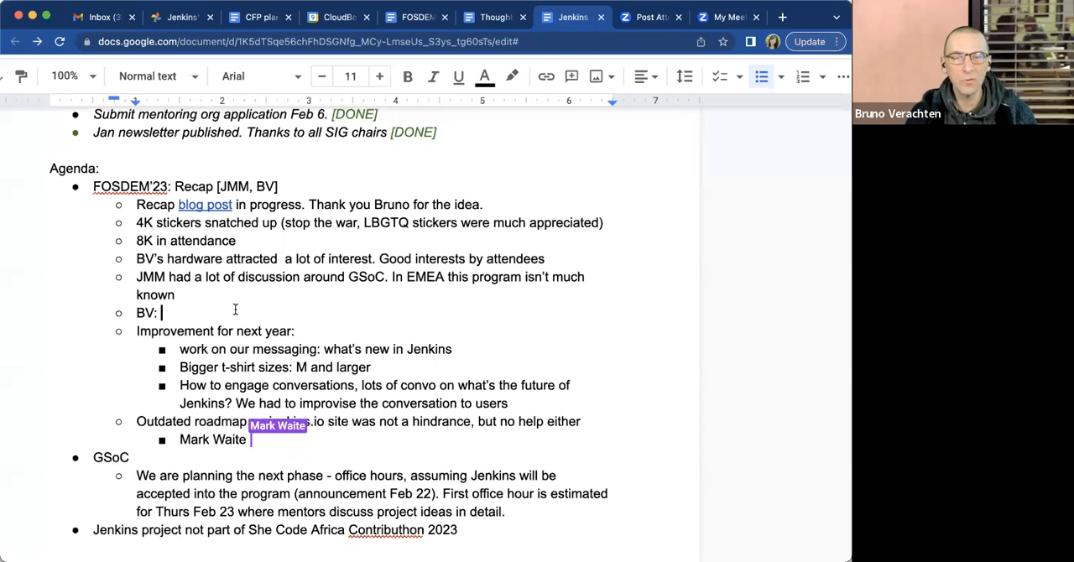
text(submit the roa)
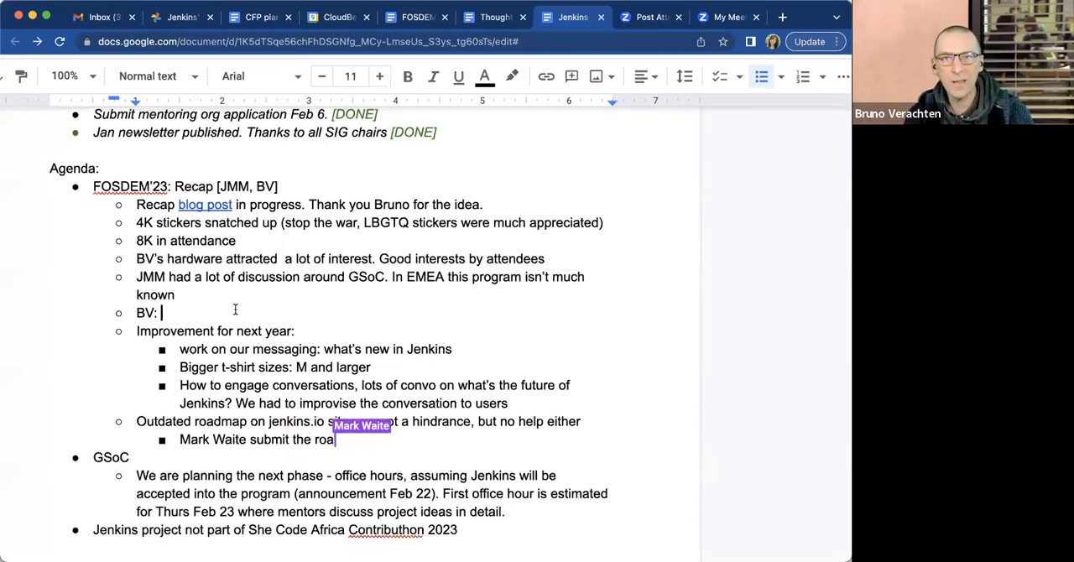
Note that the OSS community just wanted to help each other
text(OSS community)
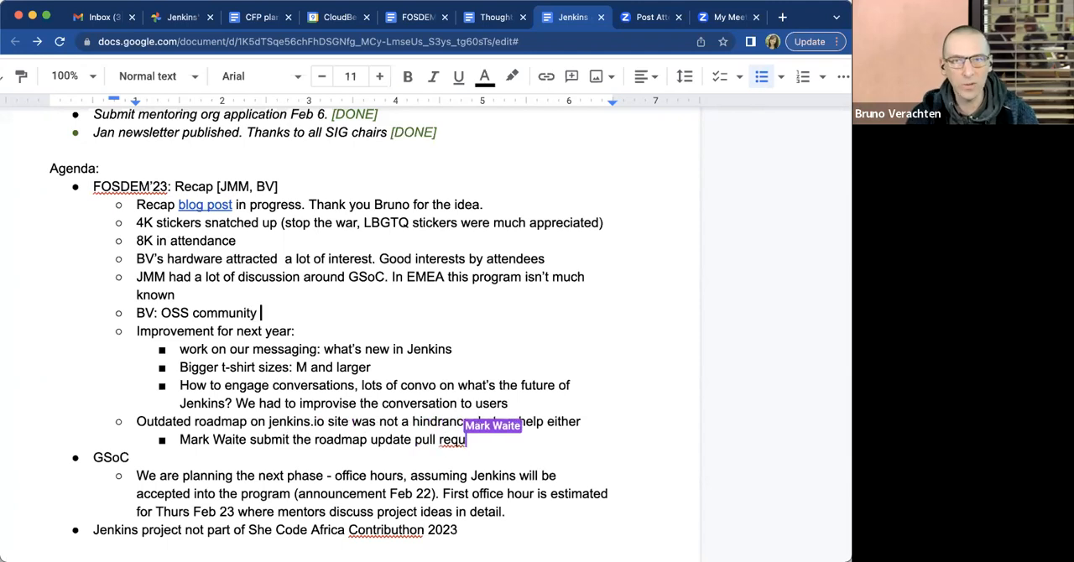
text(just wanted to)
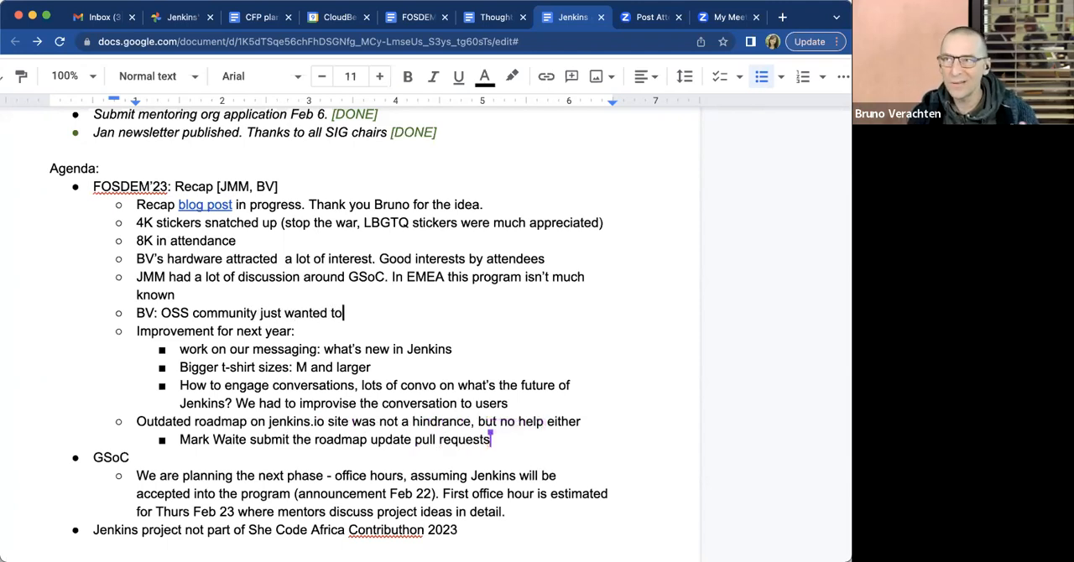
text(hel)
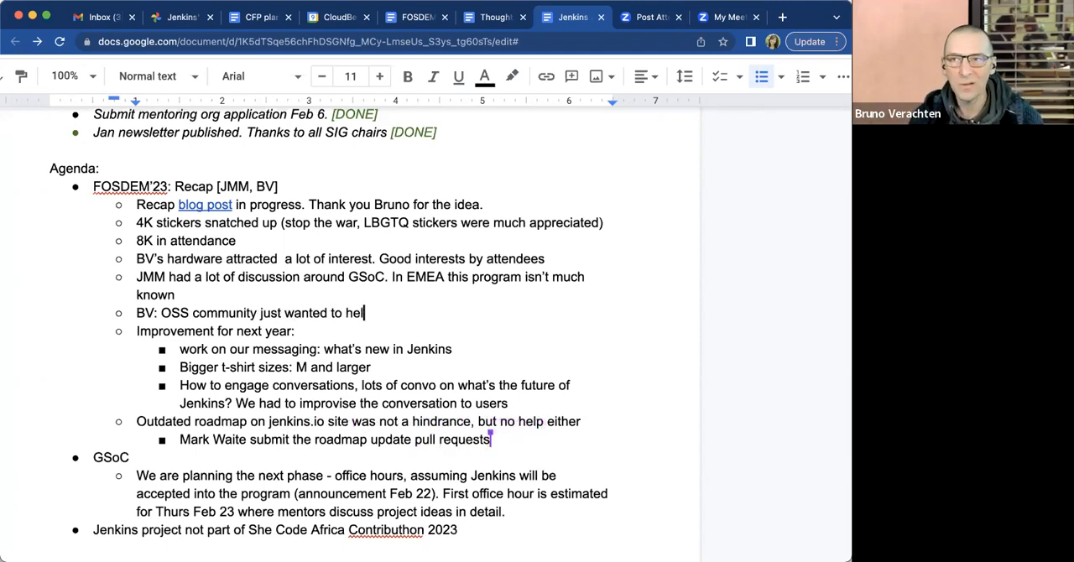
text(p each other)
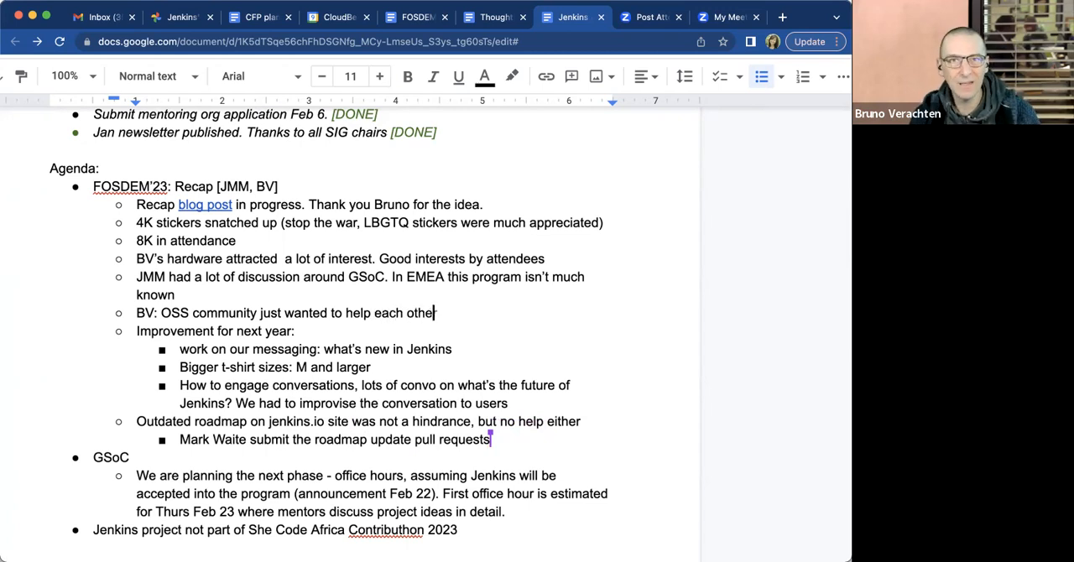
text(,)
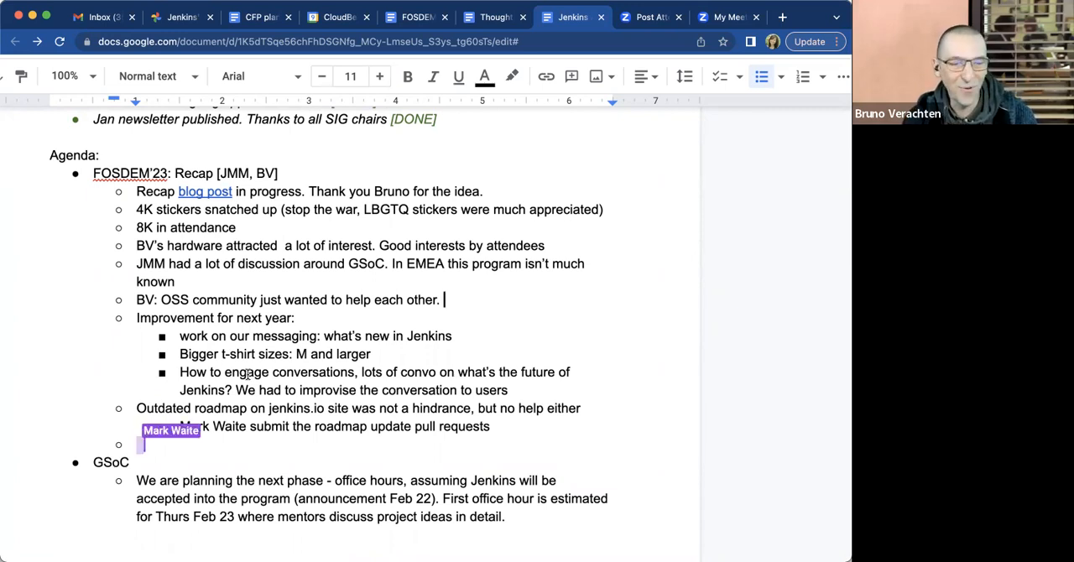
Add 'Rotating slide deck on the screen at the booth' with a sub-bullet mostly showing the UI proposal
text(Rotating slide deck on the screen)
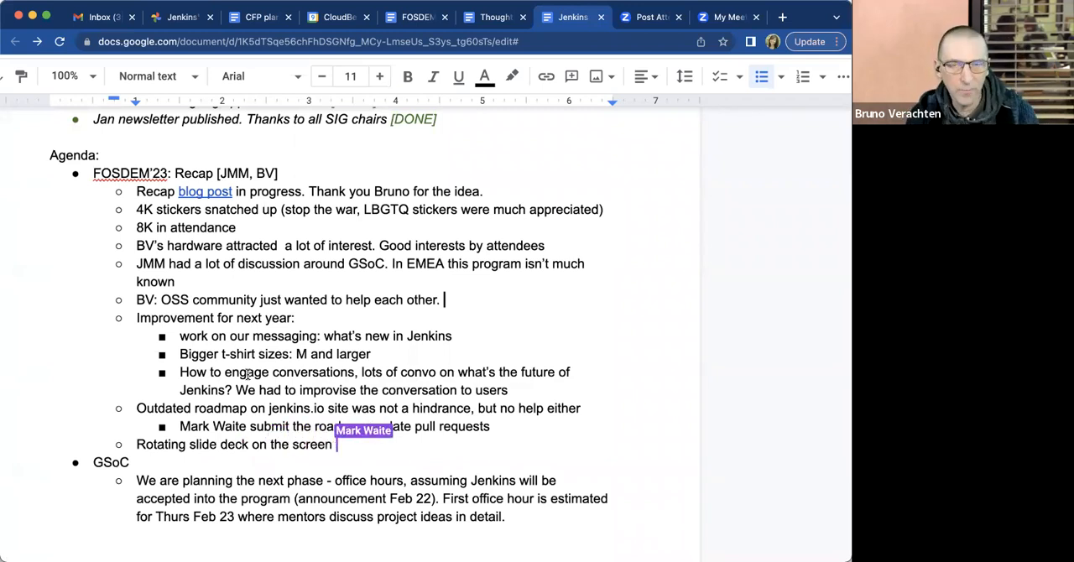
text(at the booth)
text(Mostly showing the)
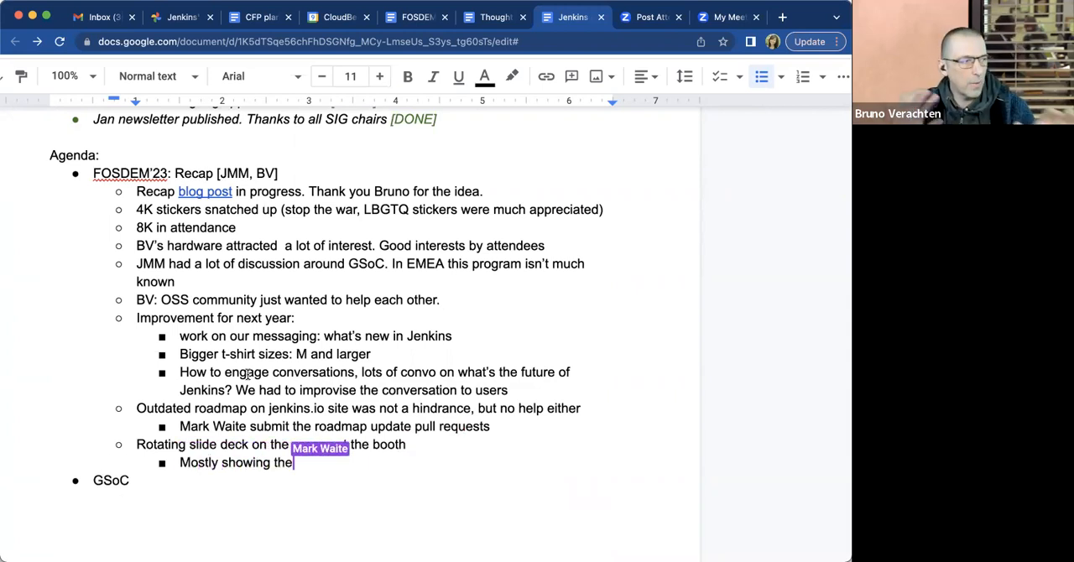
text(UI)
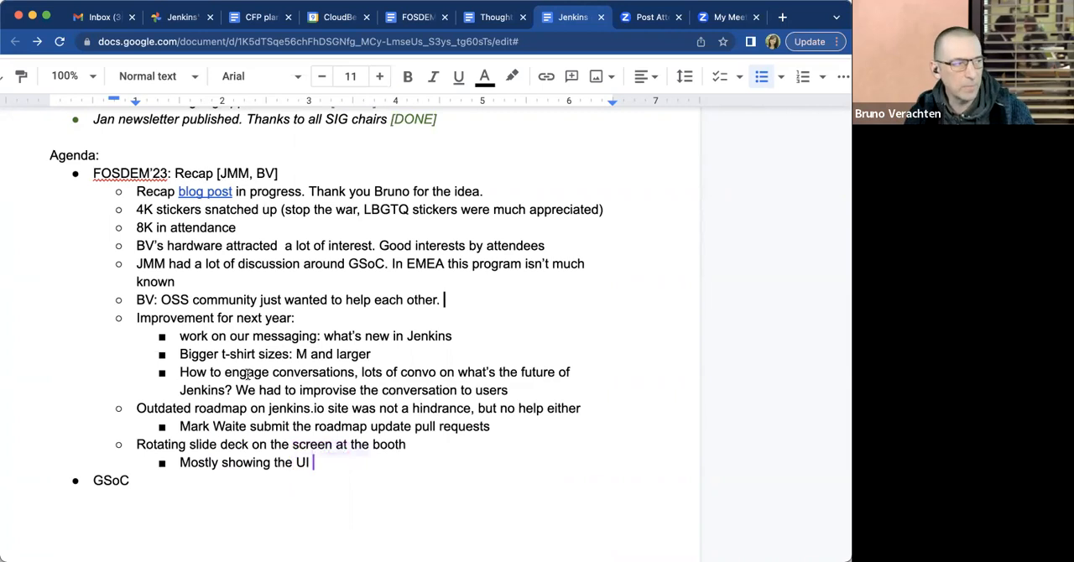
text(pr)
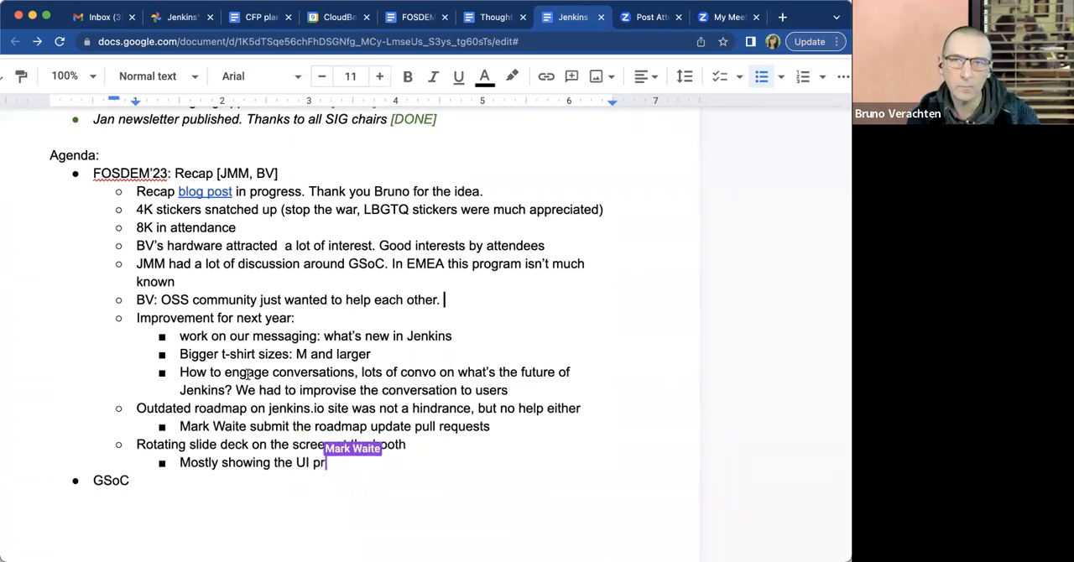
text(oposal)
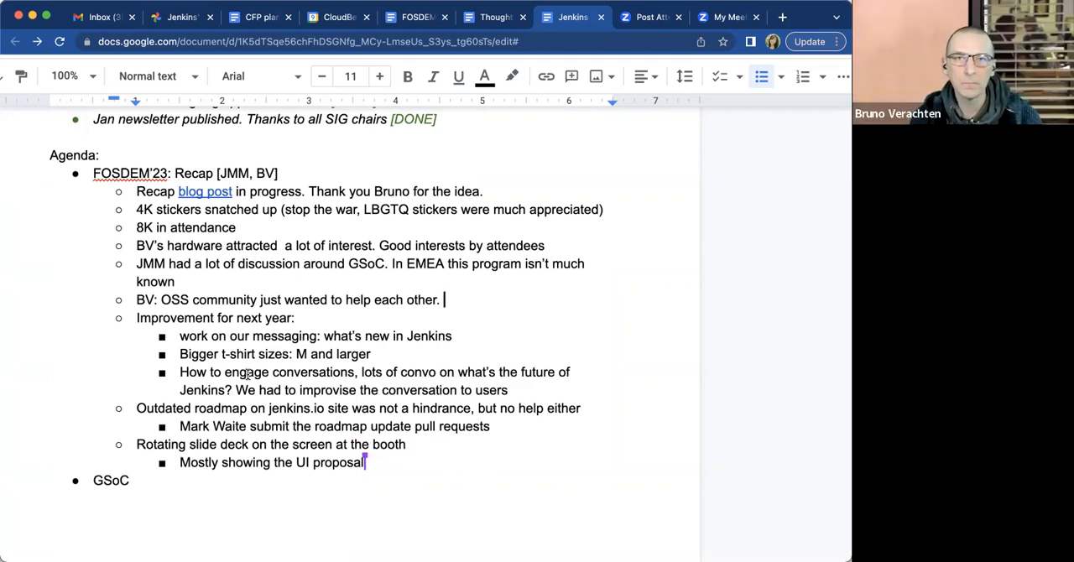
Add the sub-bullet about switching browser tabs to change screens
text(S)
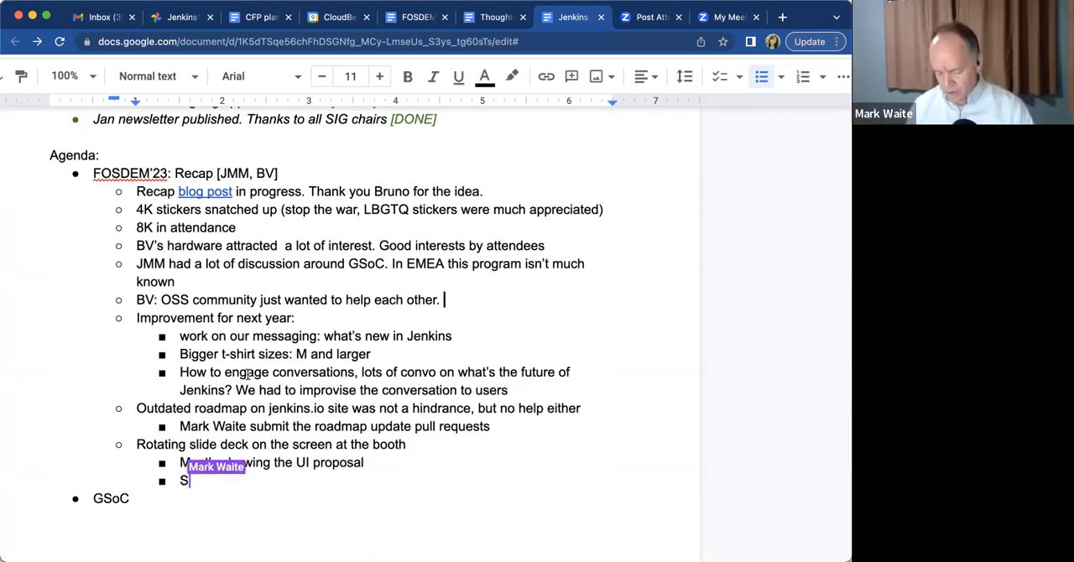
text(witched)
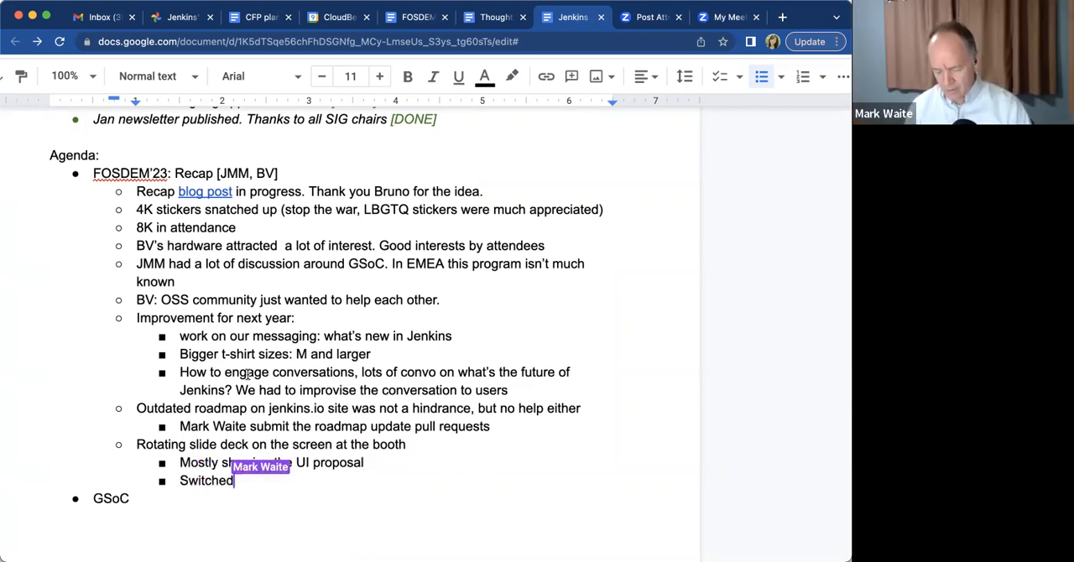
text(browser tabs)
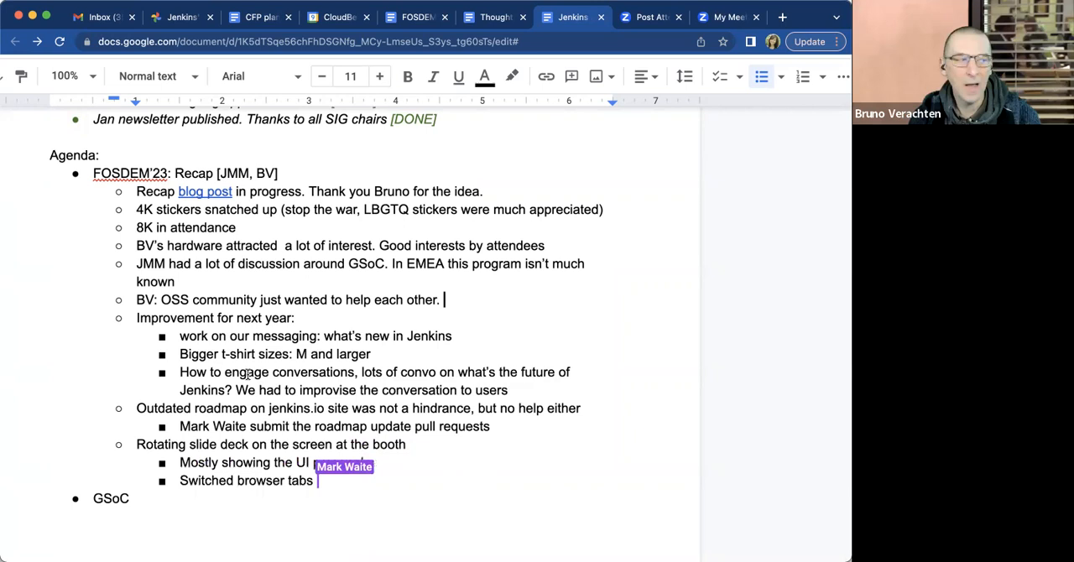
text(proposal)
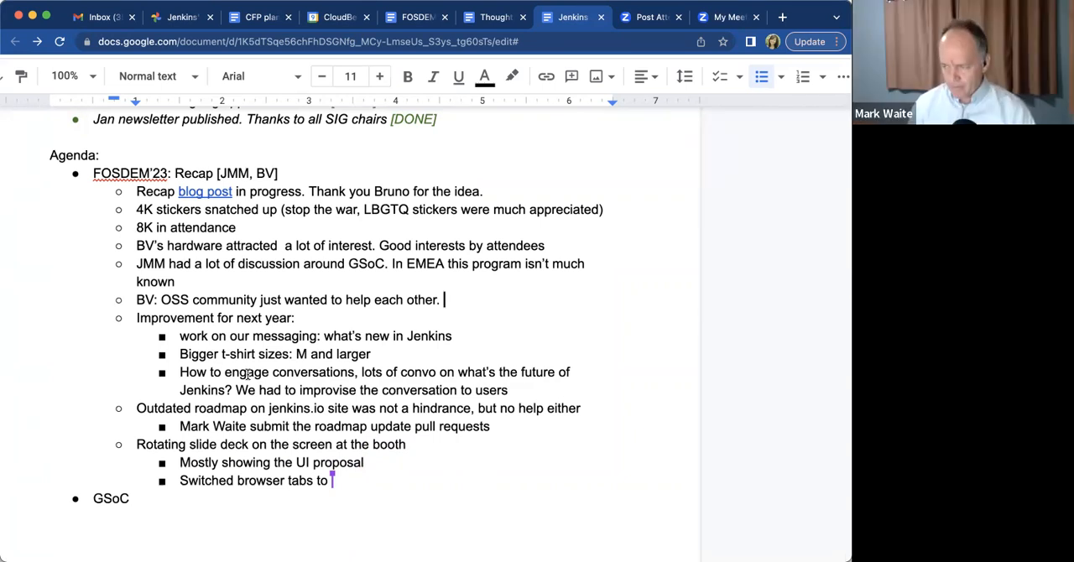
text(change sc)
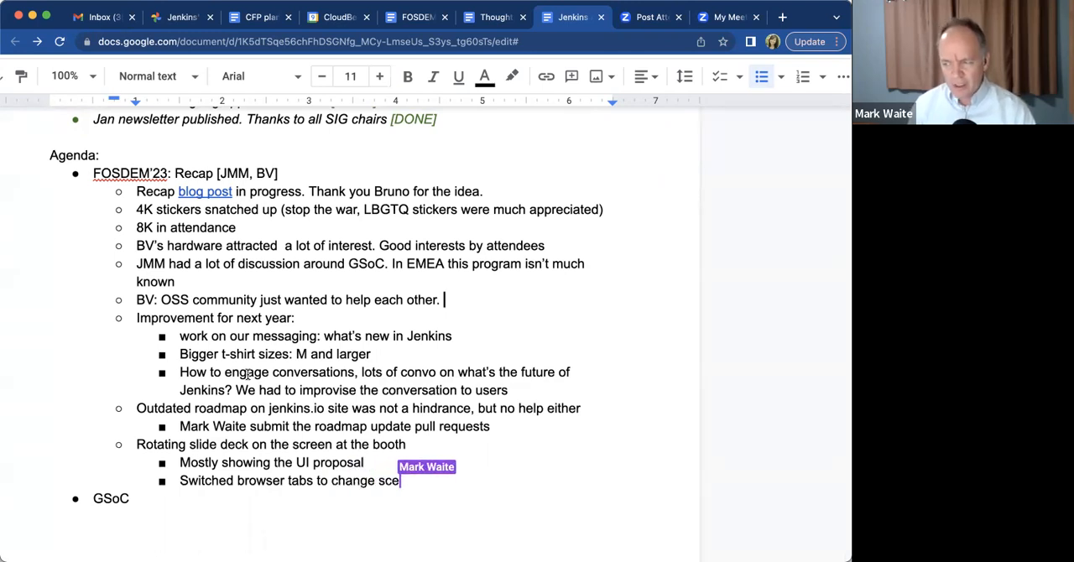
text(een)
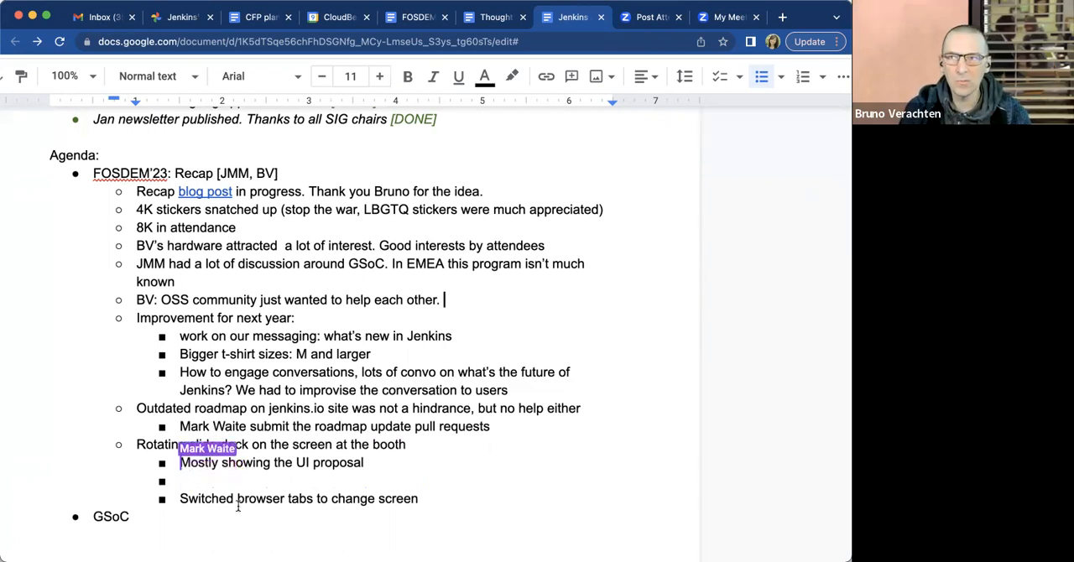
Note the UI proposal on one tab, MiniJen cluster on another, and tabs switched to change presentation
text(on one tab)
click(306, 482)
text(MiniJen cluster)
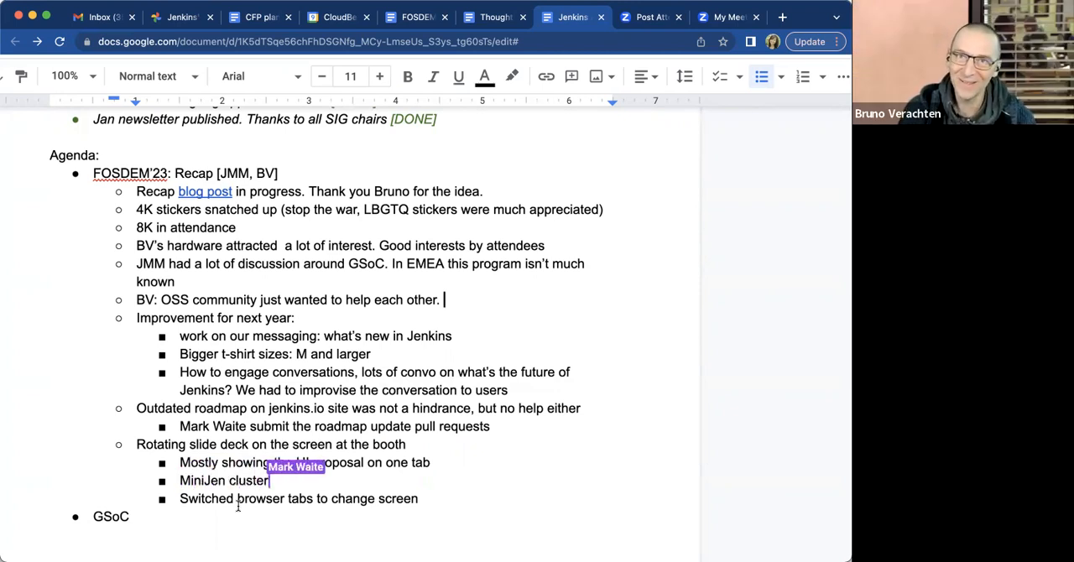
text(on another tab)
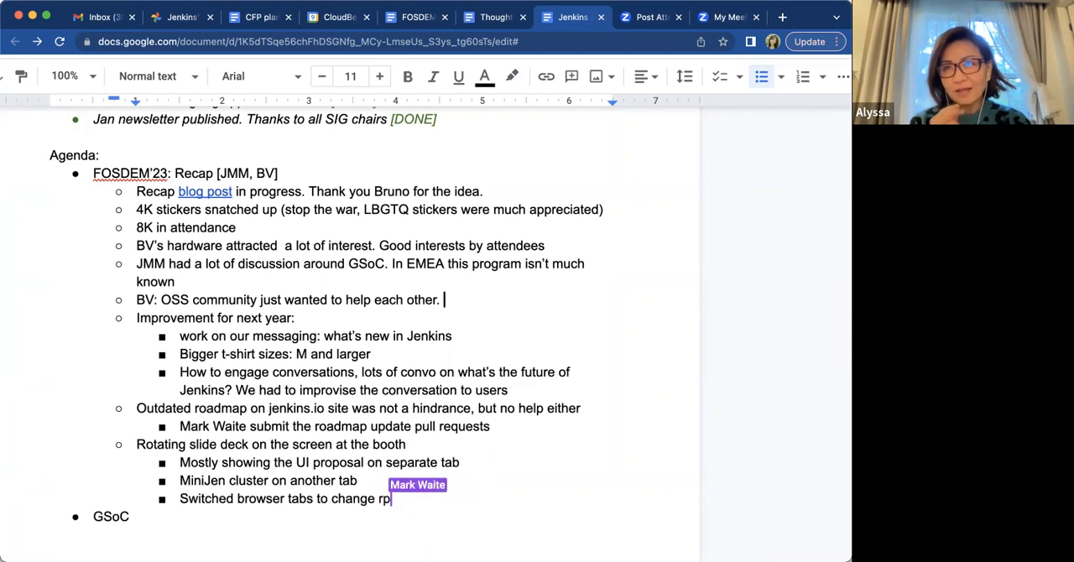
text(resentation)
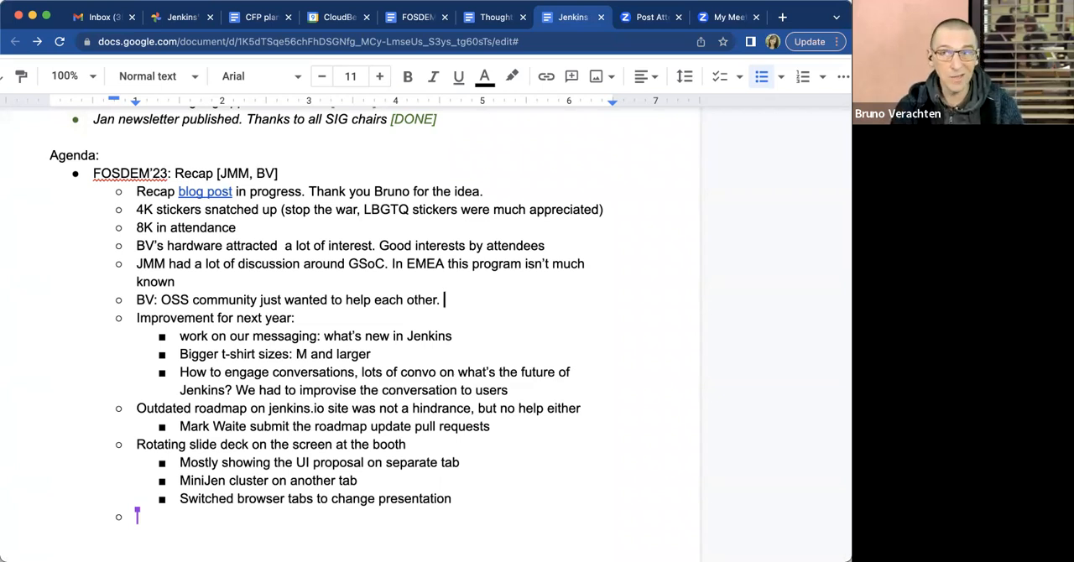
Write 'Met many interesting users (CERN, home automation, etc.)' in the recap
text(Met many interesting)
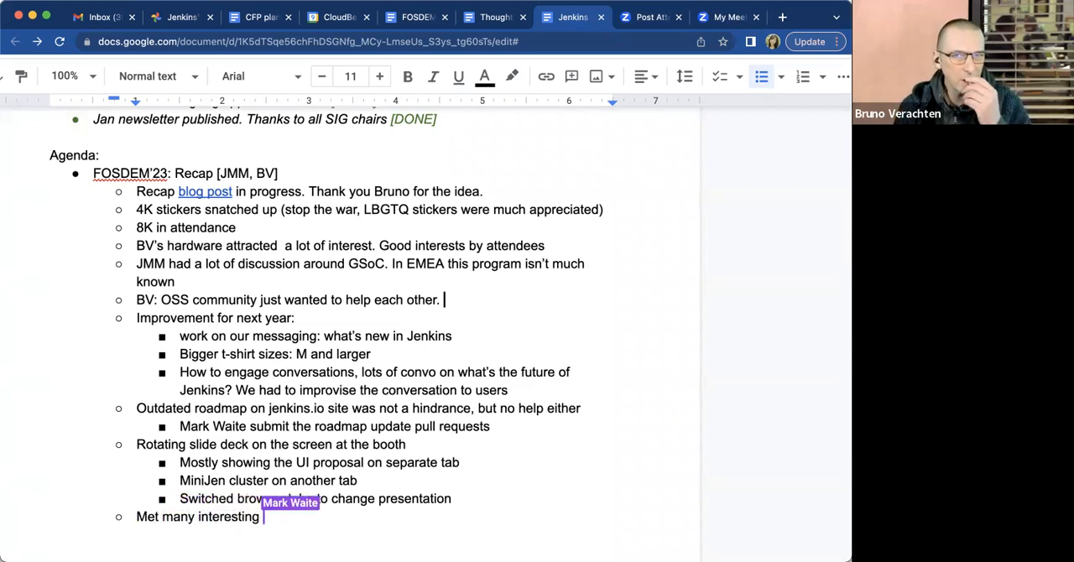
text(users (C)
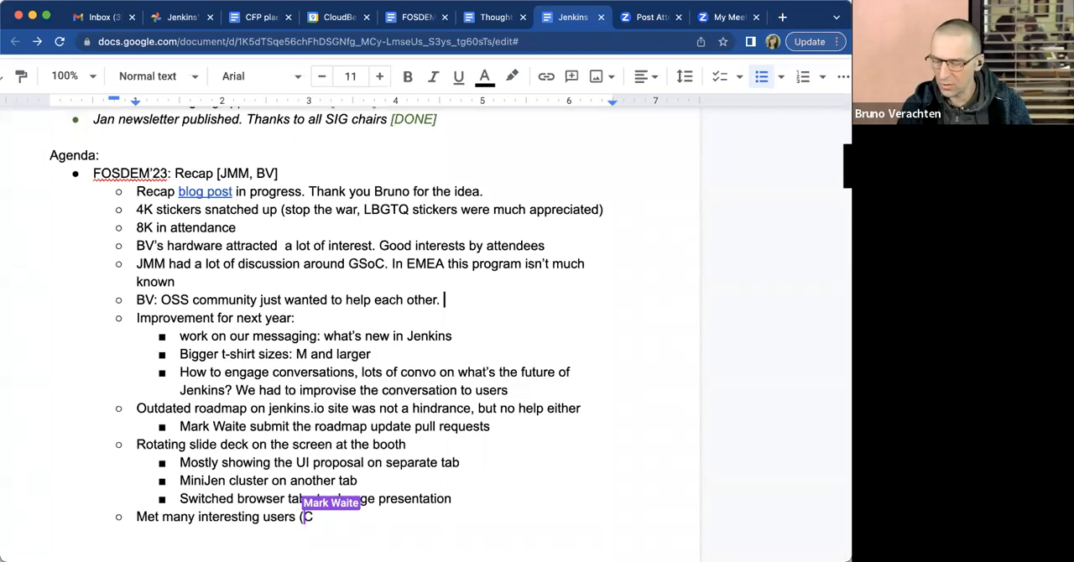
text(ERN,)
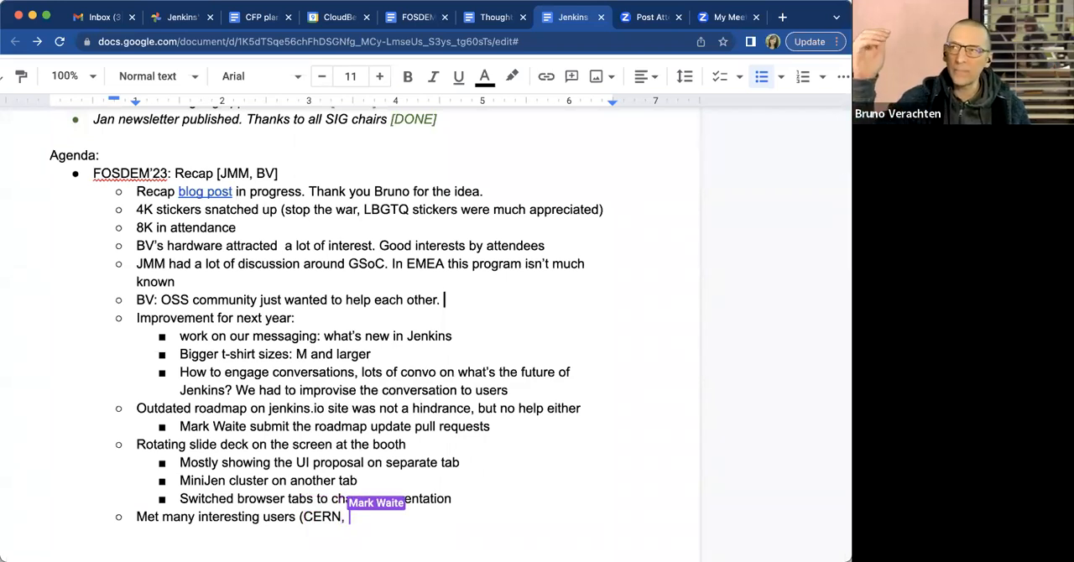
text(home)
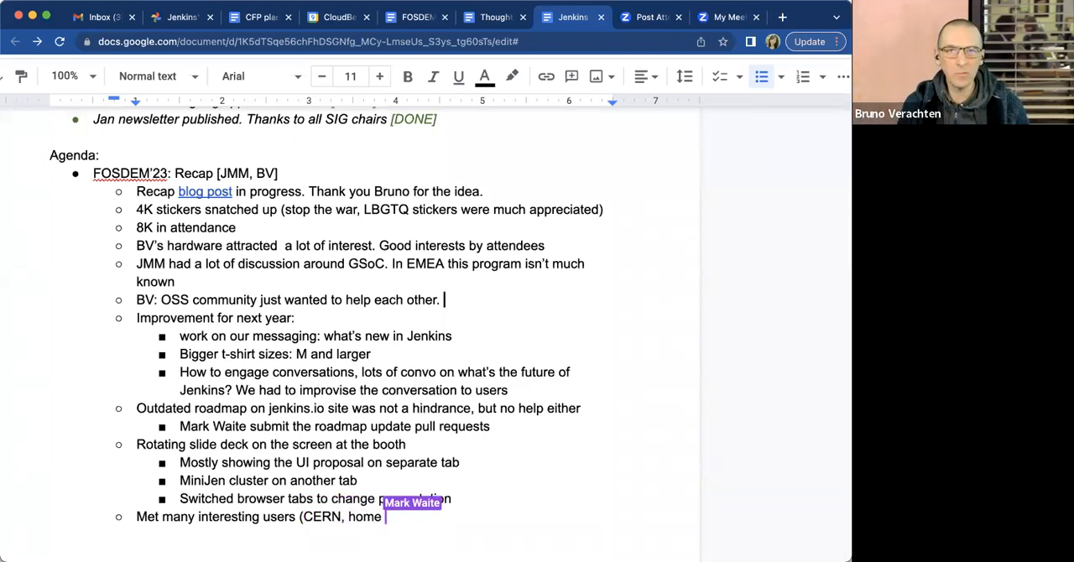
text(automation, etc.)
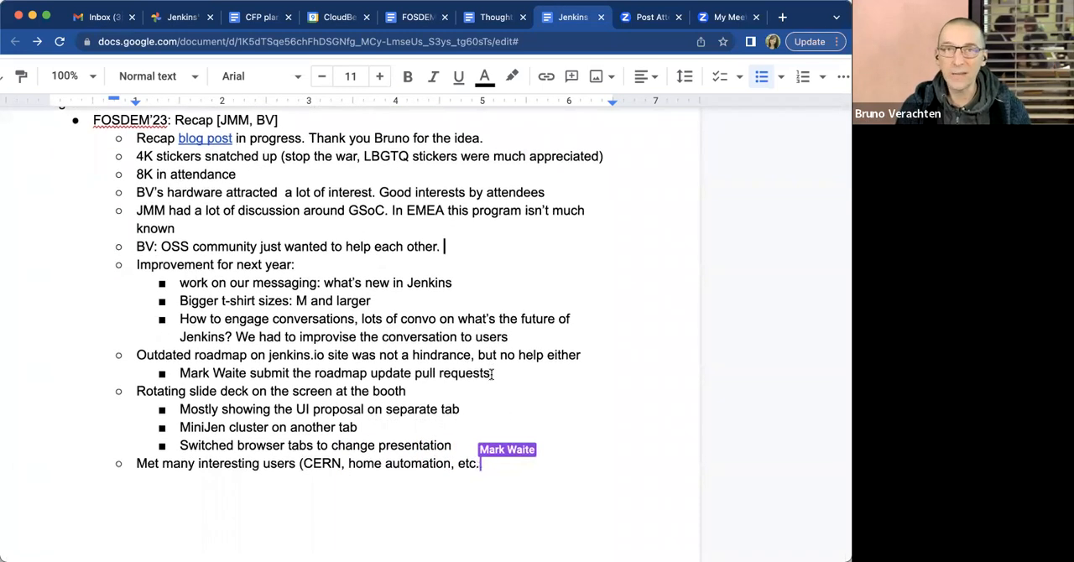
scroll(down, 3)
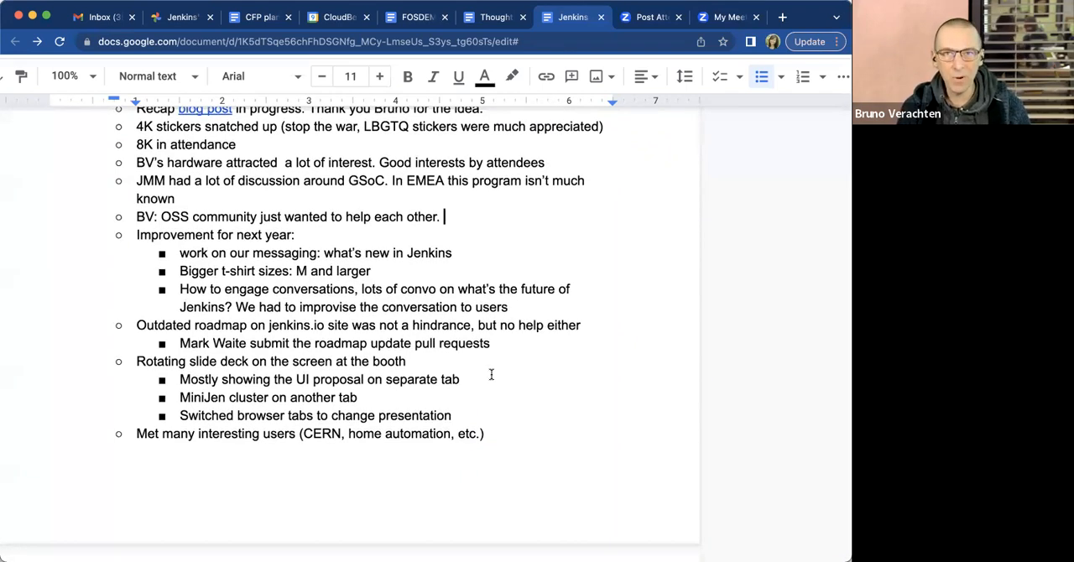
scroll(down, 3)
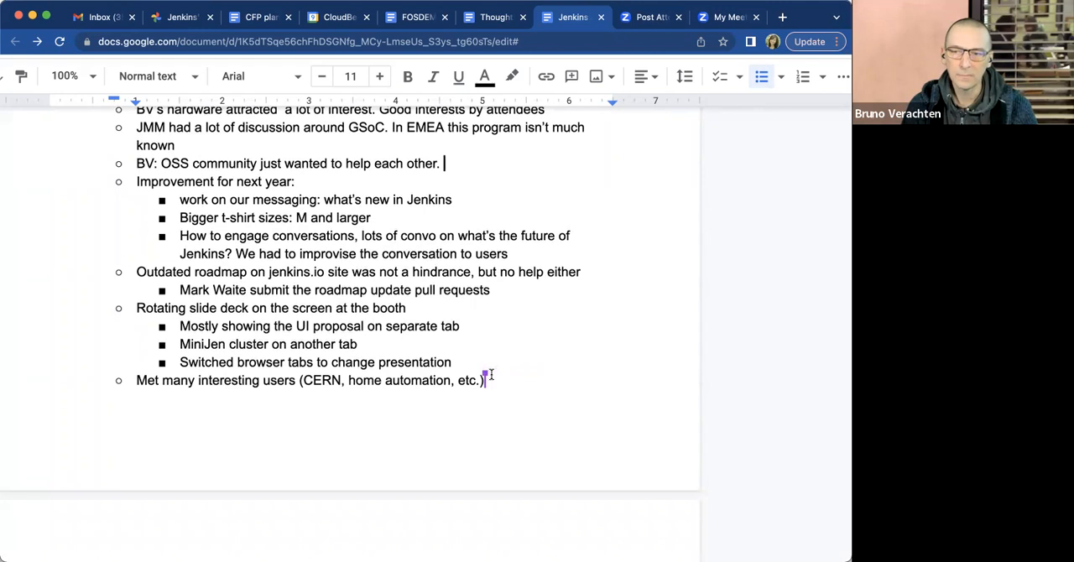
scroll(down, 3)
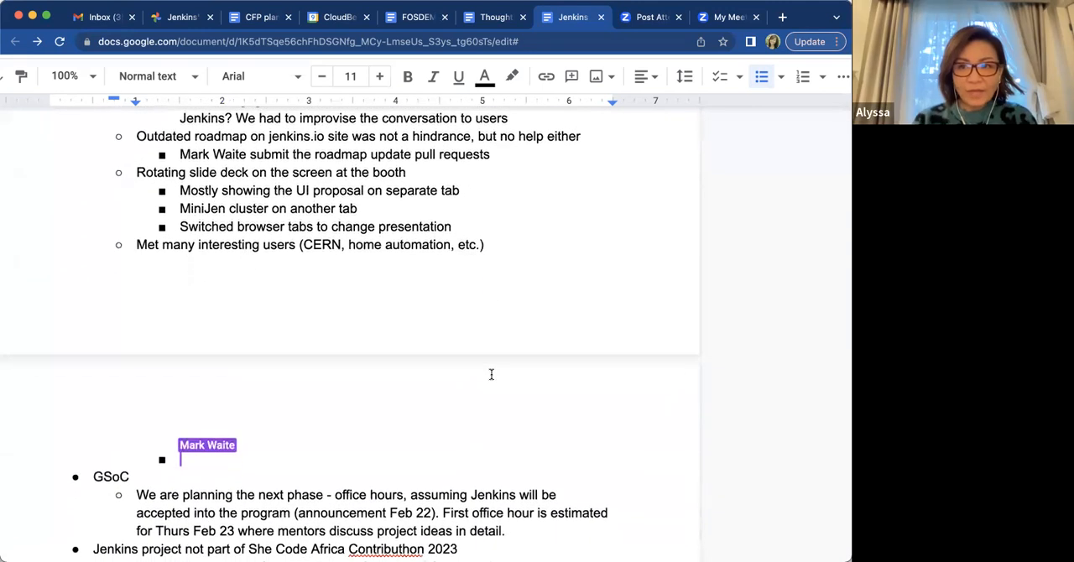
Add 'Embedded use is building with Jenkins but not deploying / testing' and start the next note 'Face to'
text(Embedded use)
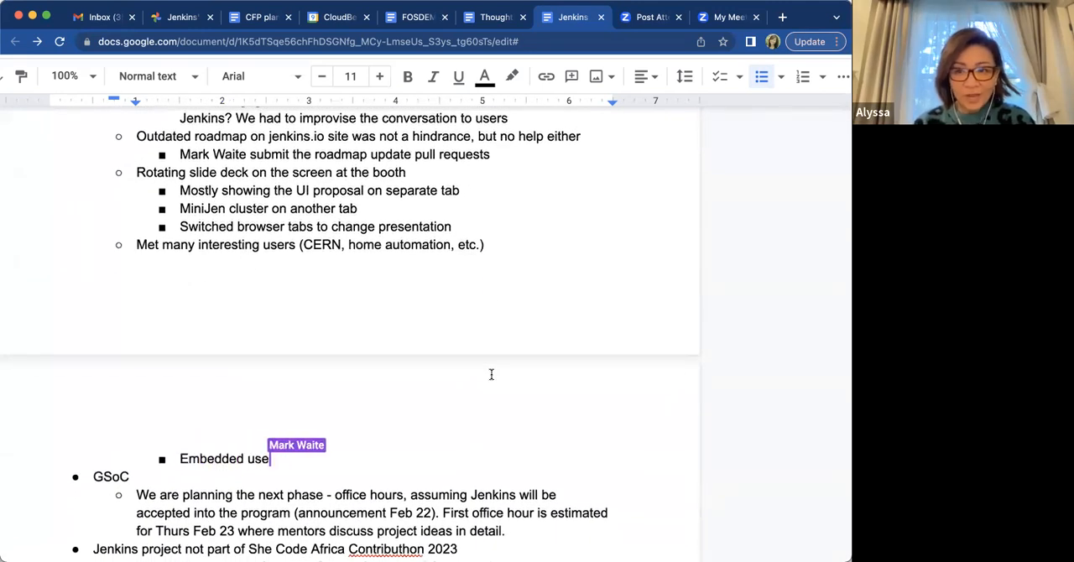
text(is building with)
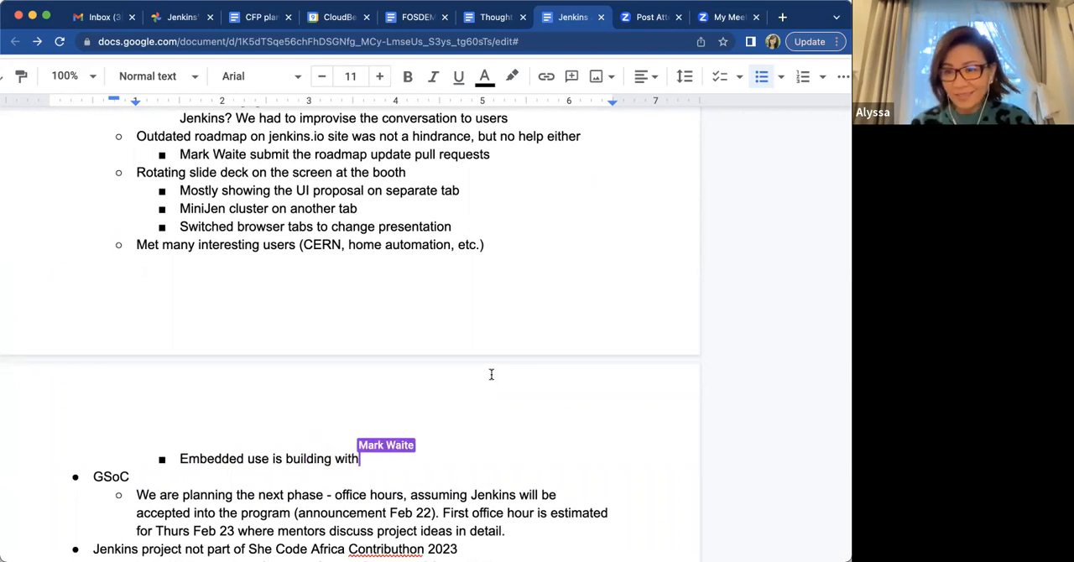
text(Jenkins but not)
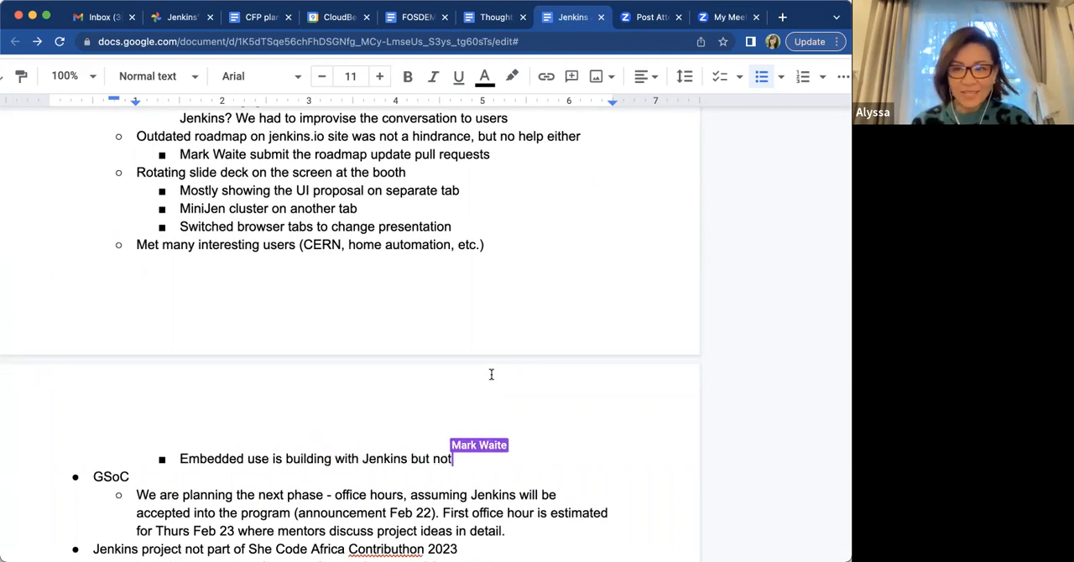
text(testing)
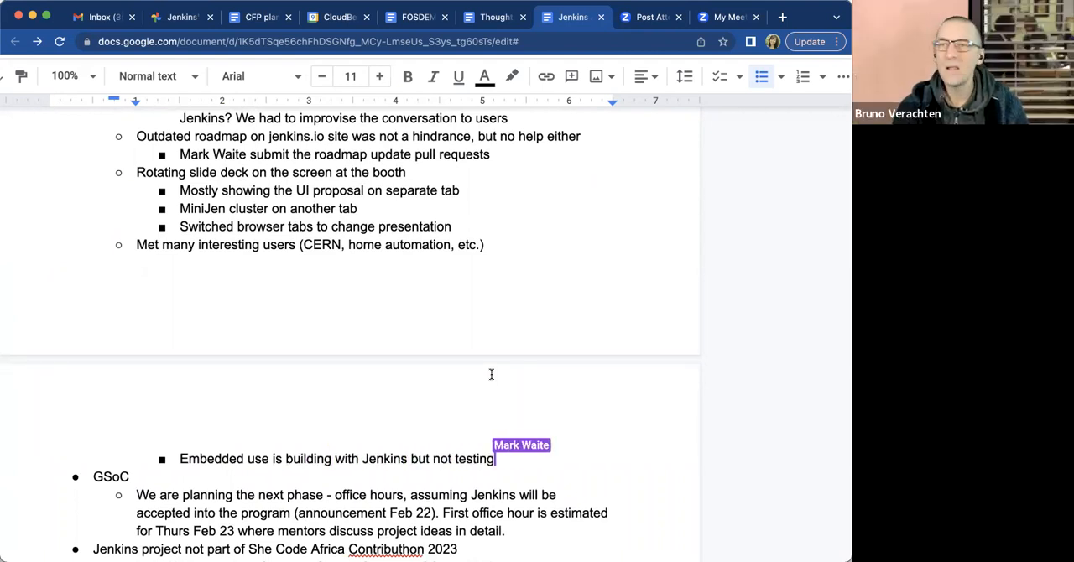
text(with)
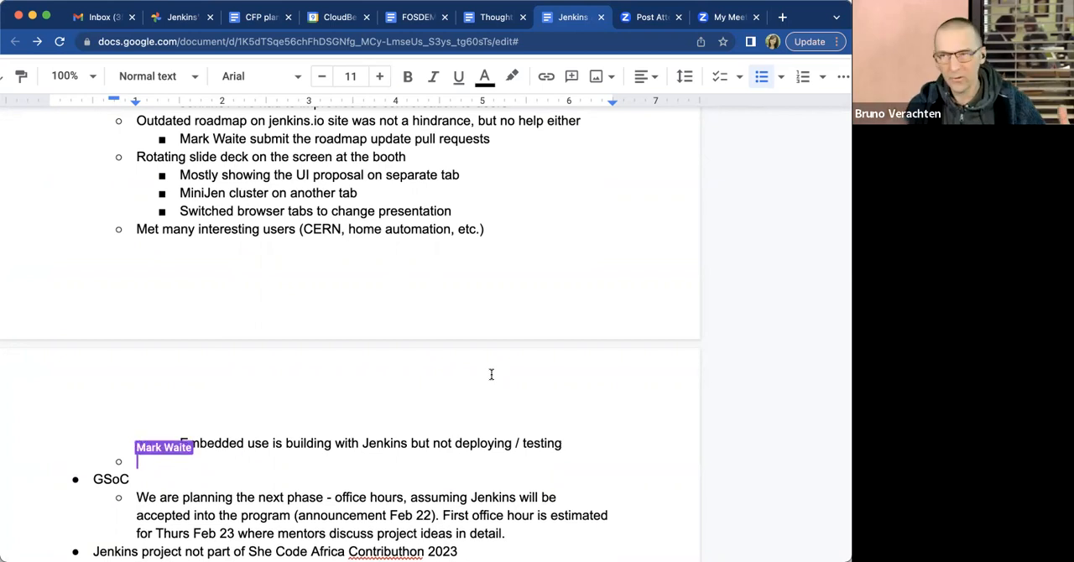
text(Face to)
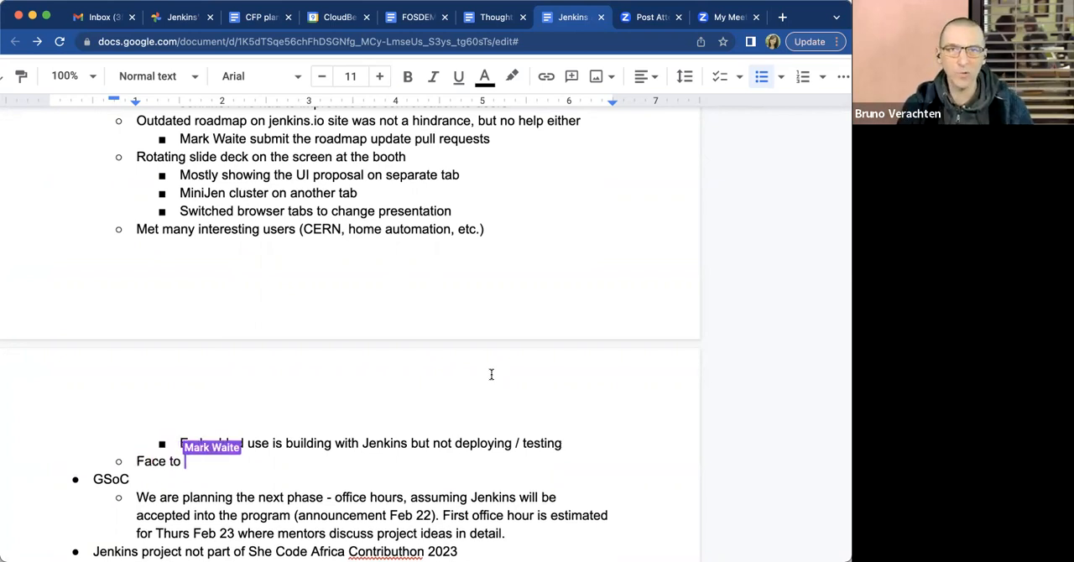
text(face contacts were great)
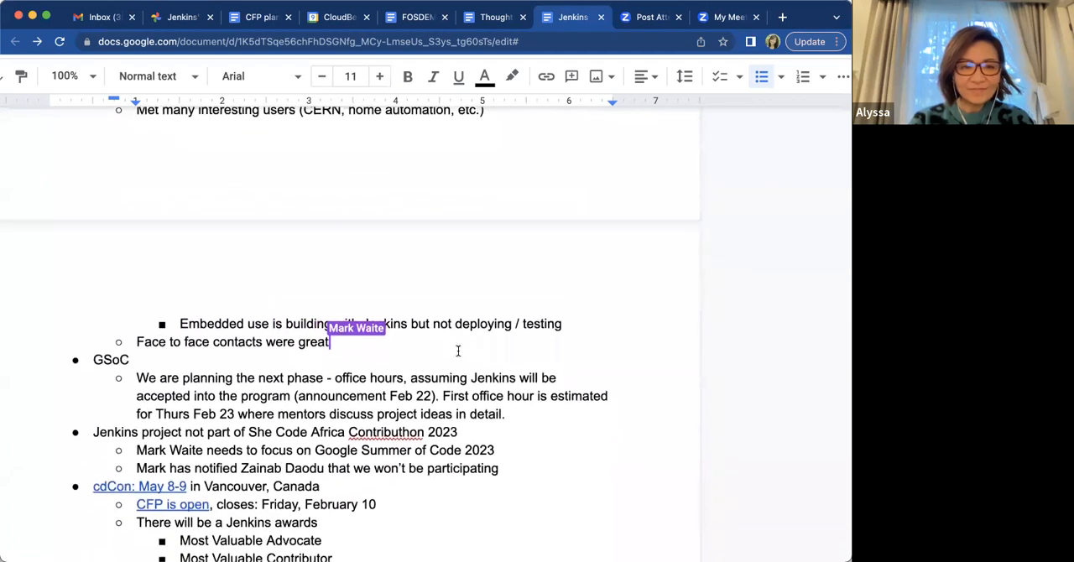
text(Olivier)
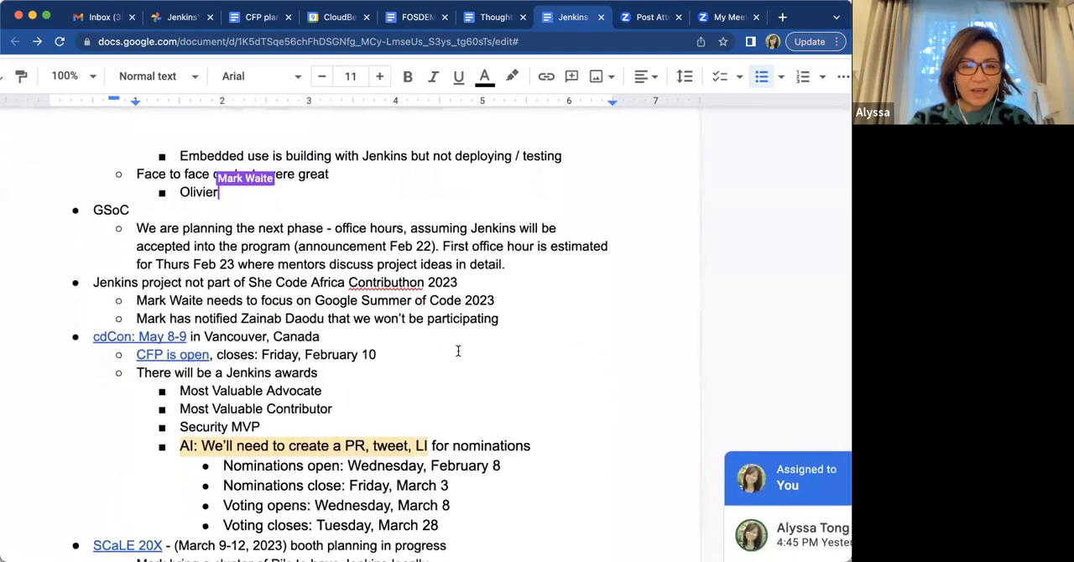
text(, Oleg N, A)
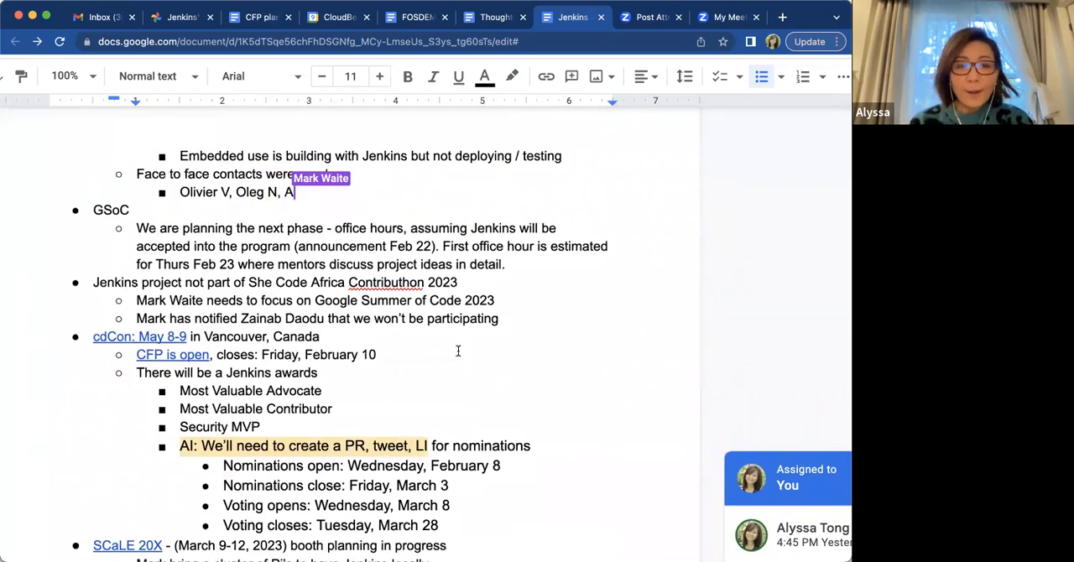
text(lex B, and)
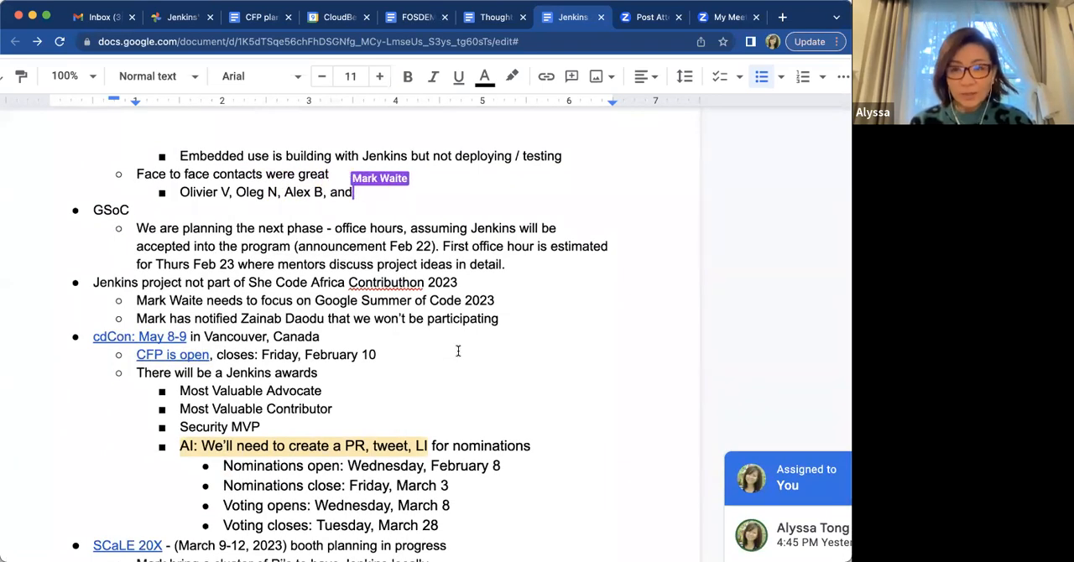
text(more)
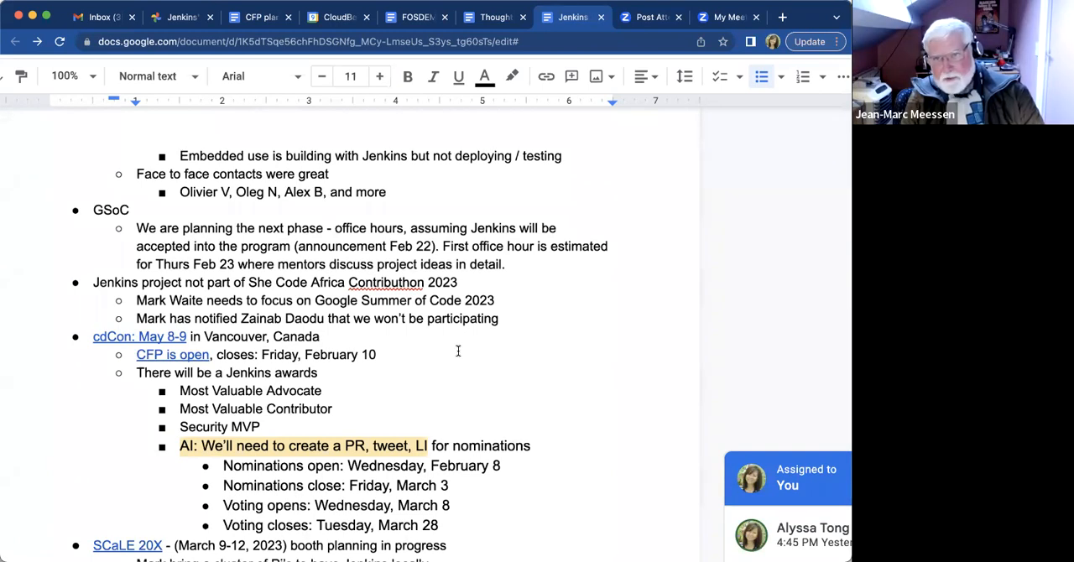
Scroll down to the security advisory tweet item to add the command line git note
scroll(down, 3)
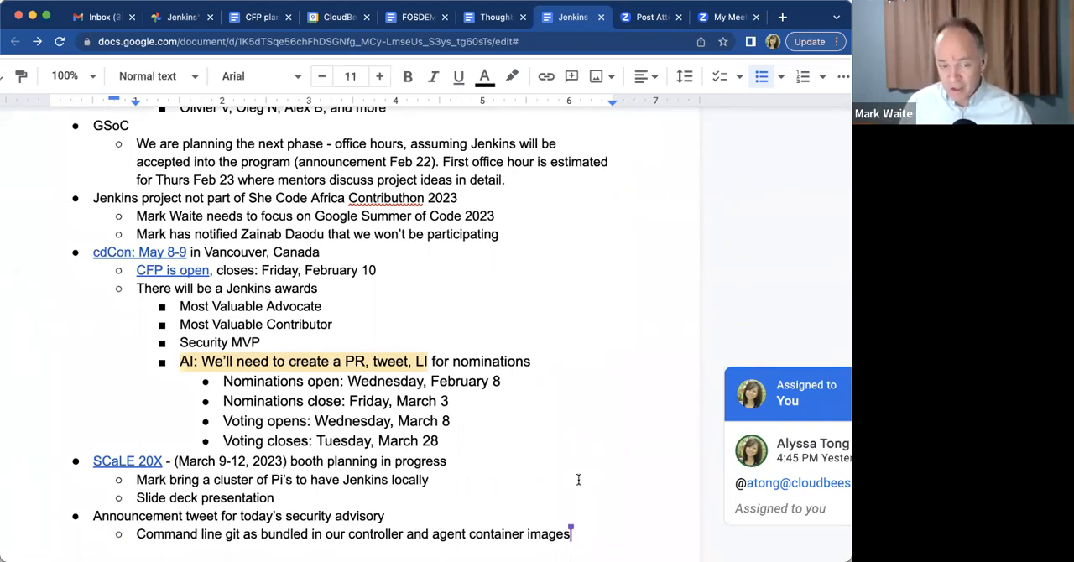
Scroll down through the agenda to reach the end of the command line git note
scroll(down, 3)
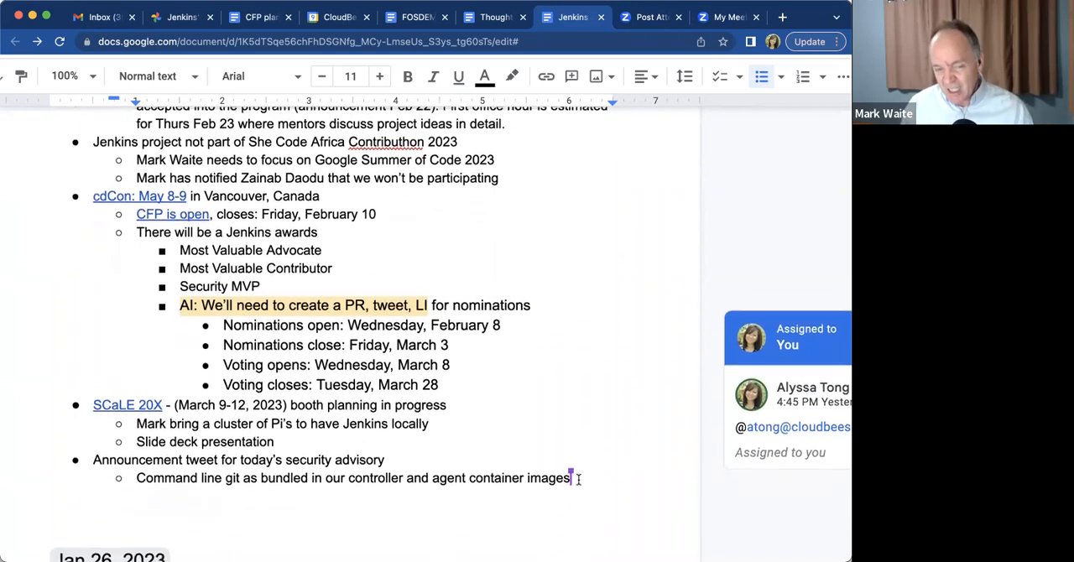
scroll(down, 3)
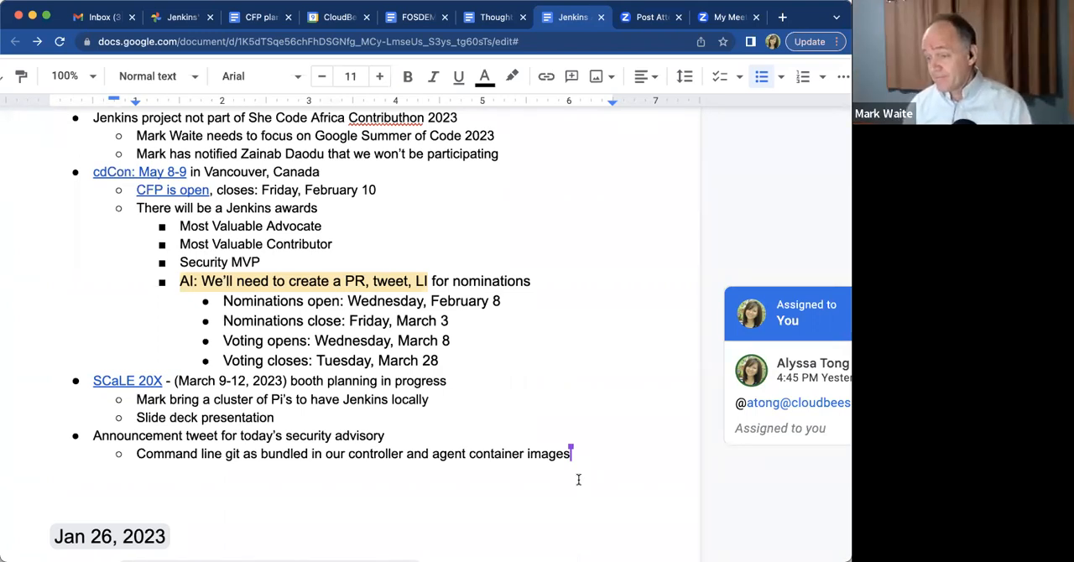
scroll(down, 3)
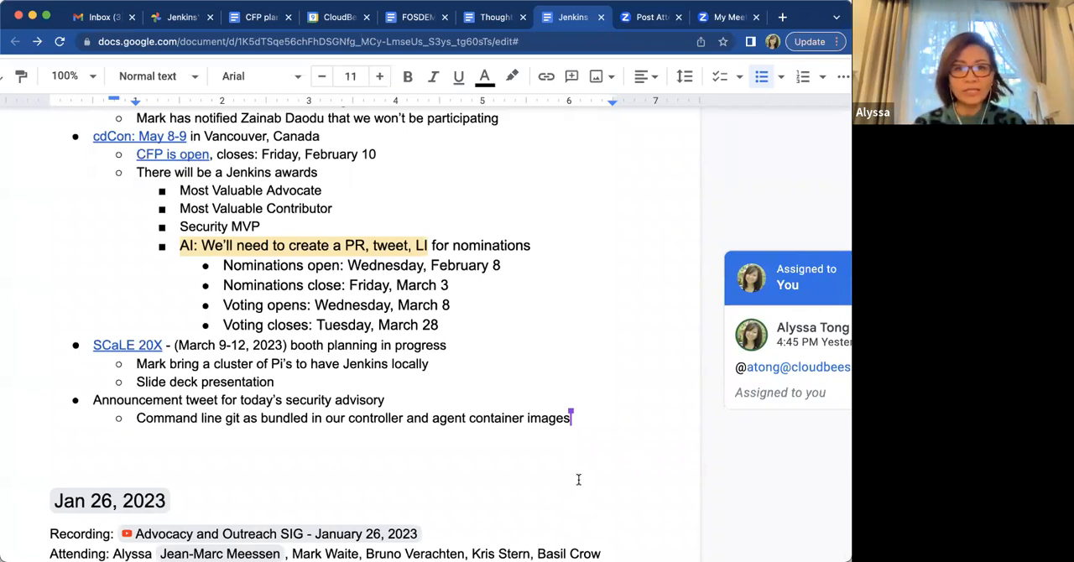
scroll(down, 3)
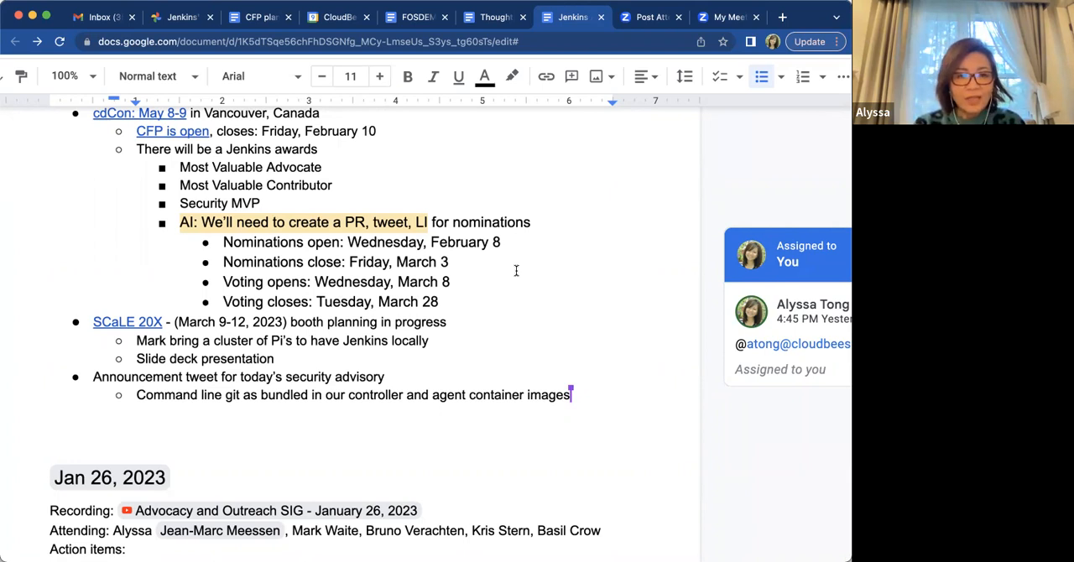
scroll(down, 3)
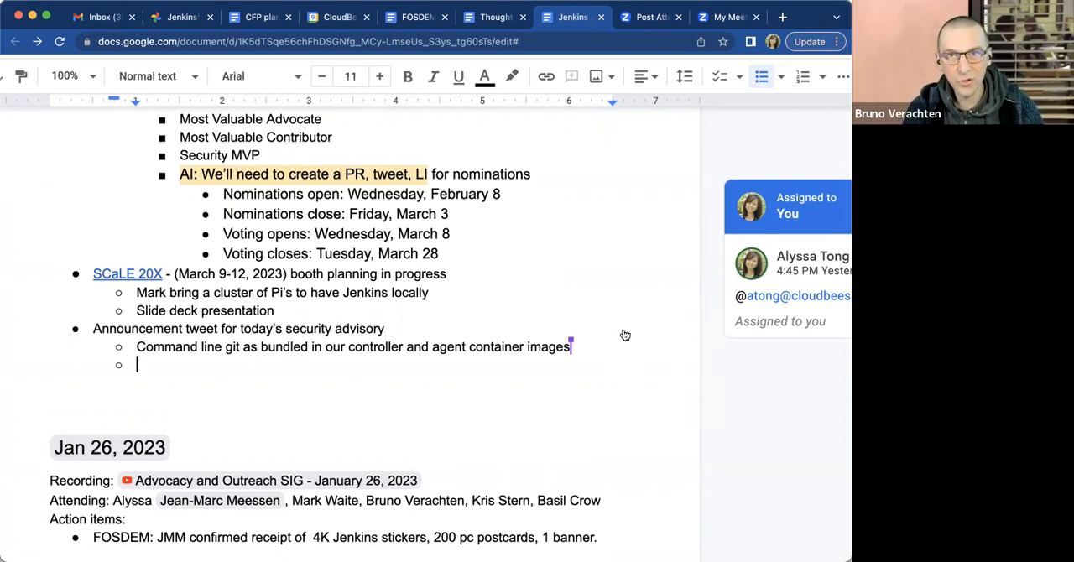
mouse_move(775, 8)
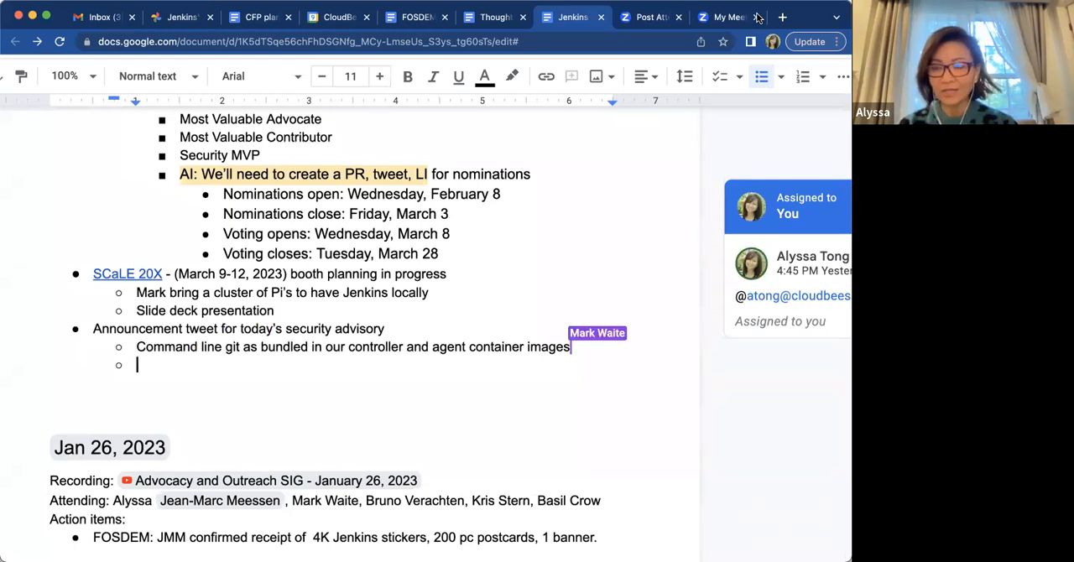
Write the new top-level item 'Bruno speaking about open source'
text(Bruno speaking about)
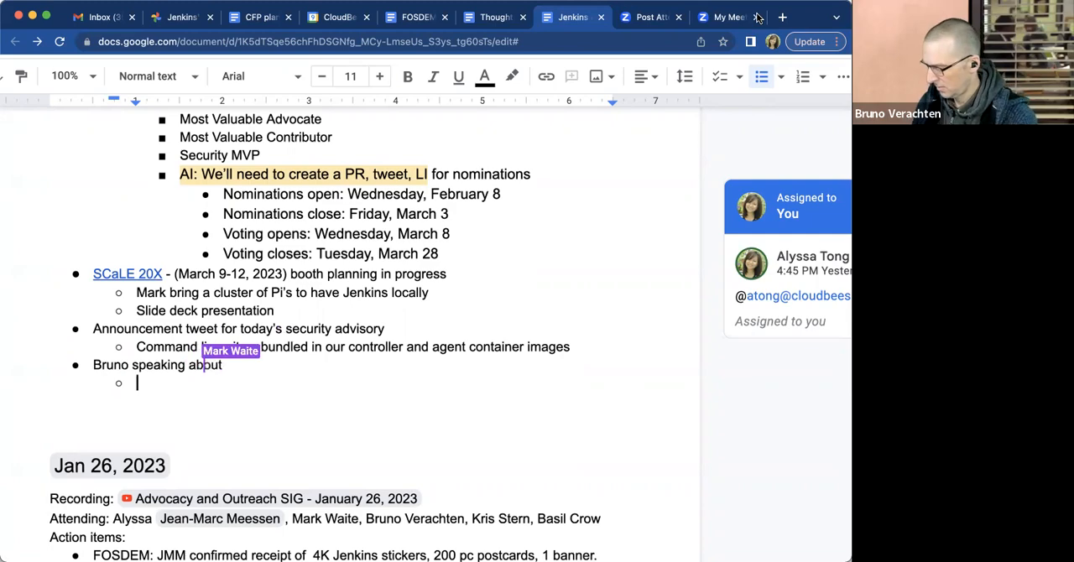
text(open sour)
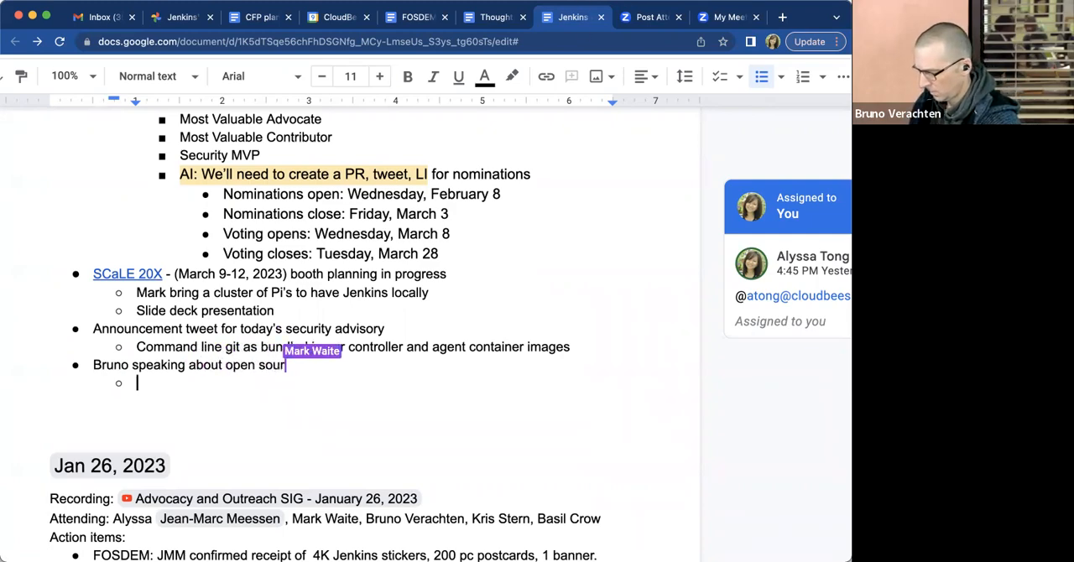